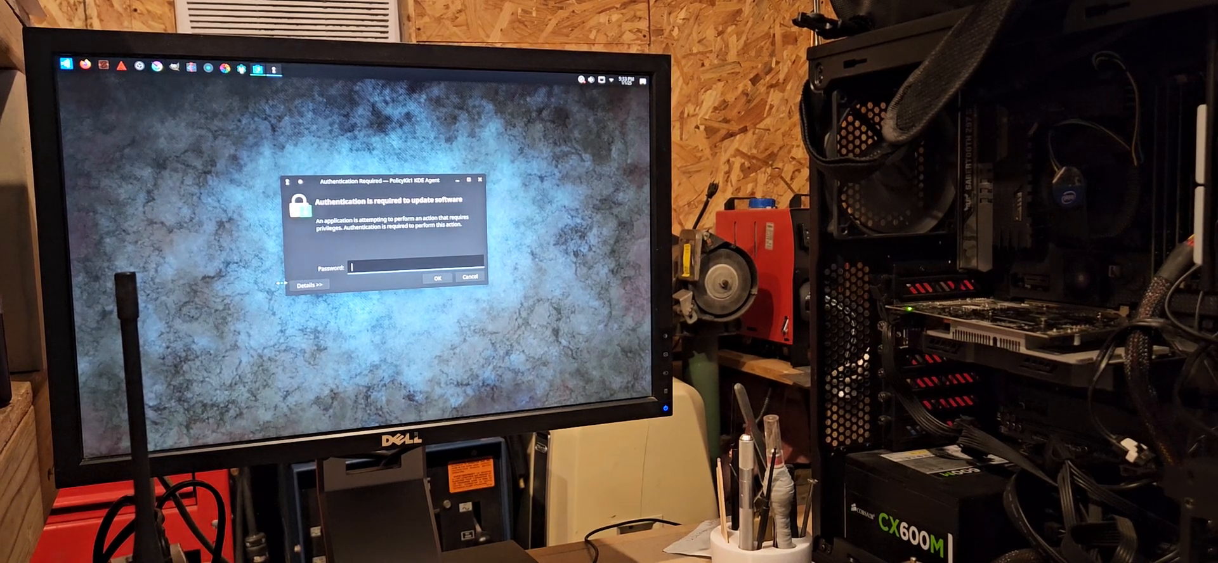
Enter the admin password and confirm it to authorize Discover's pending software updates
type("password")
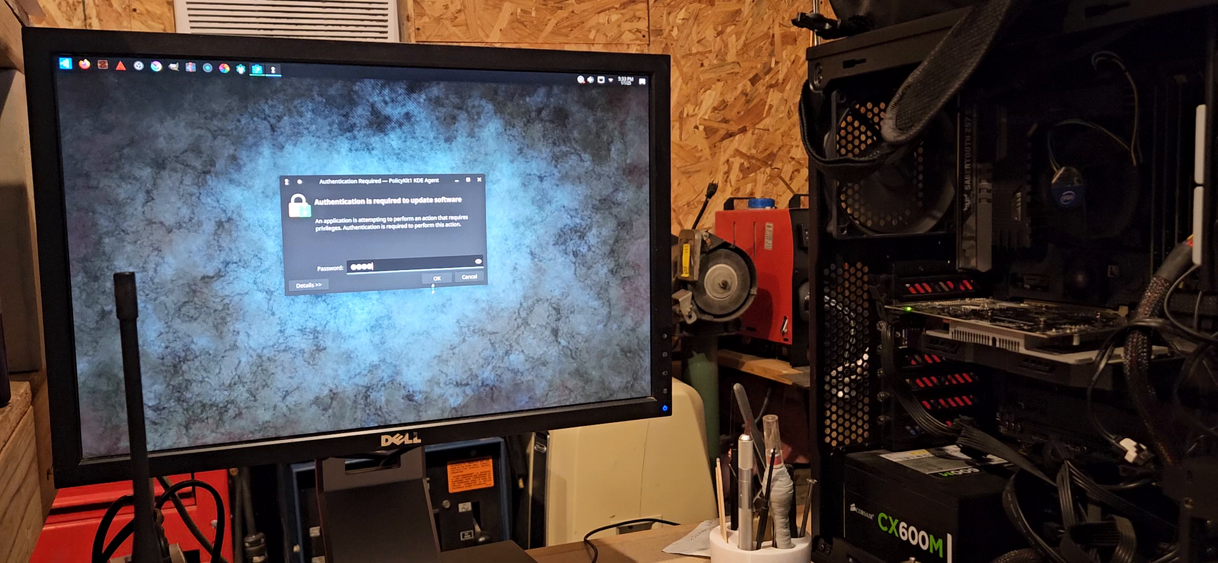
left_click(436, 277)
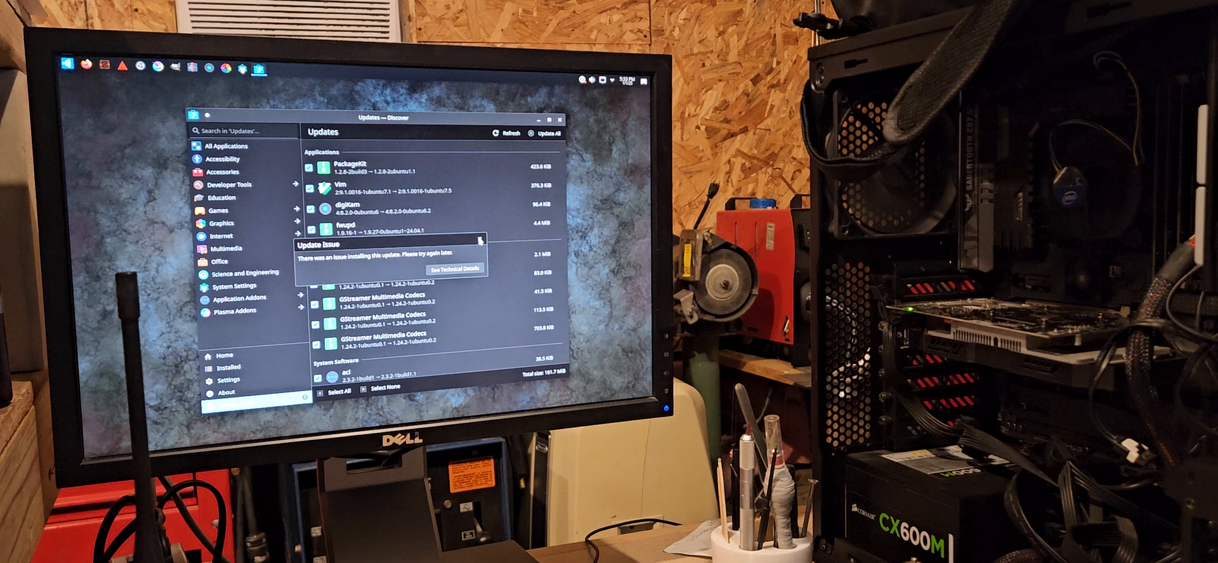
Dismiss the update failure notice, retry Update All twice, then close Discover
left_click(480, 239)
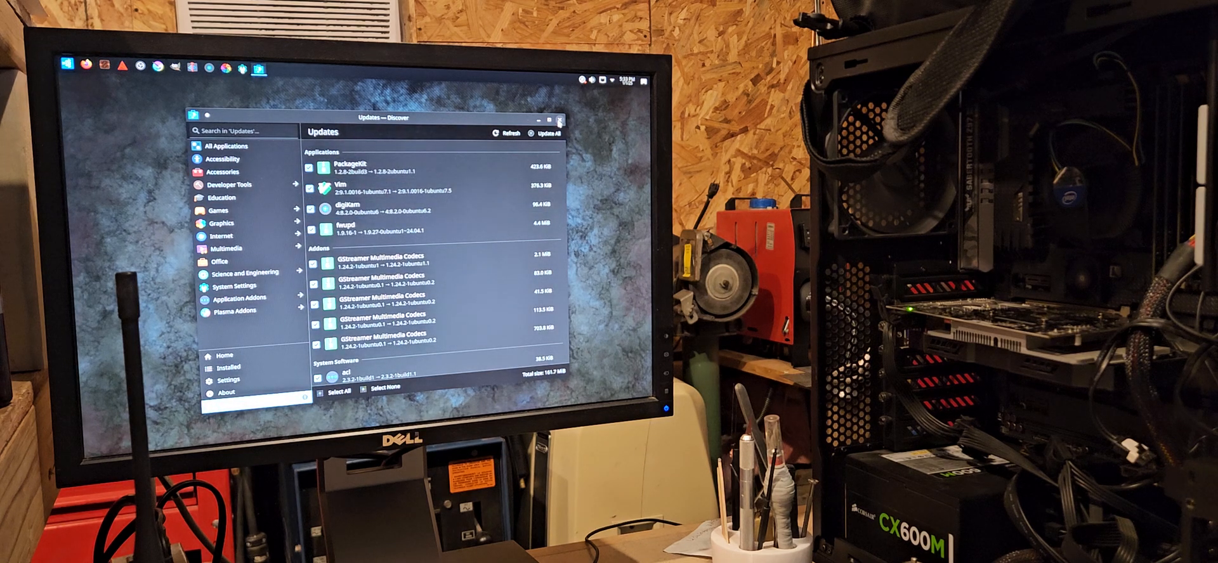
left_click(548, 133)
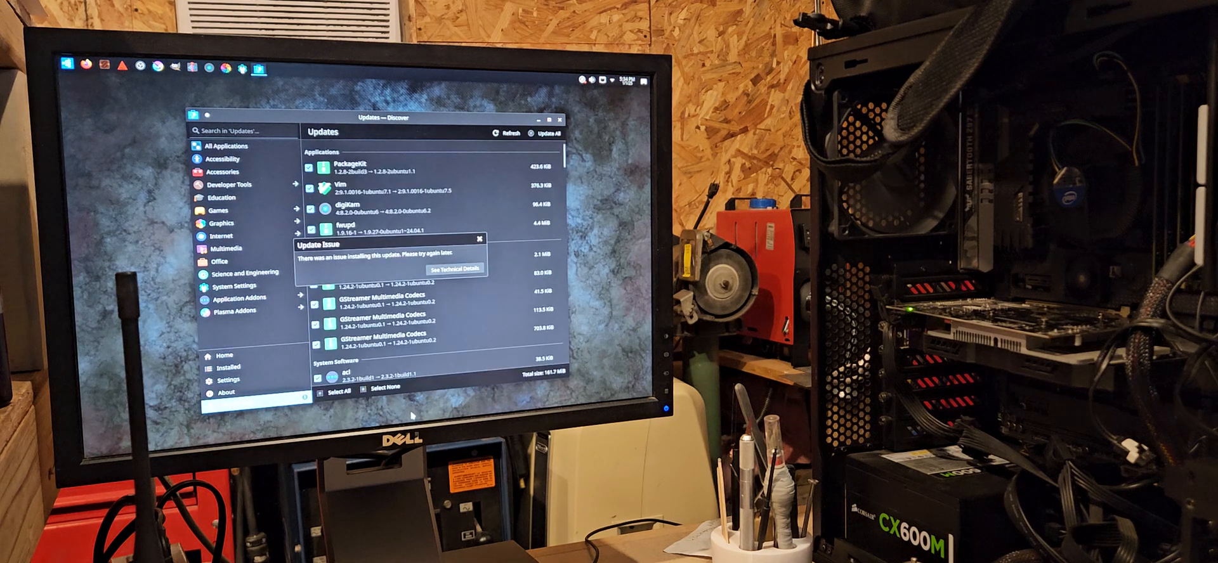
left_click(453, 268)
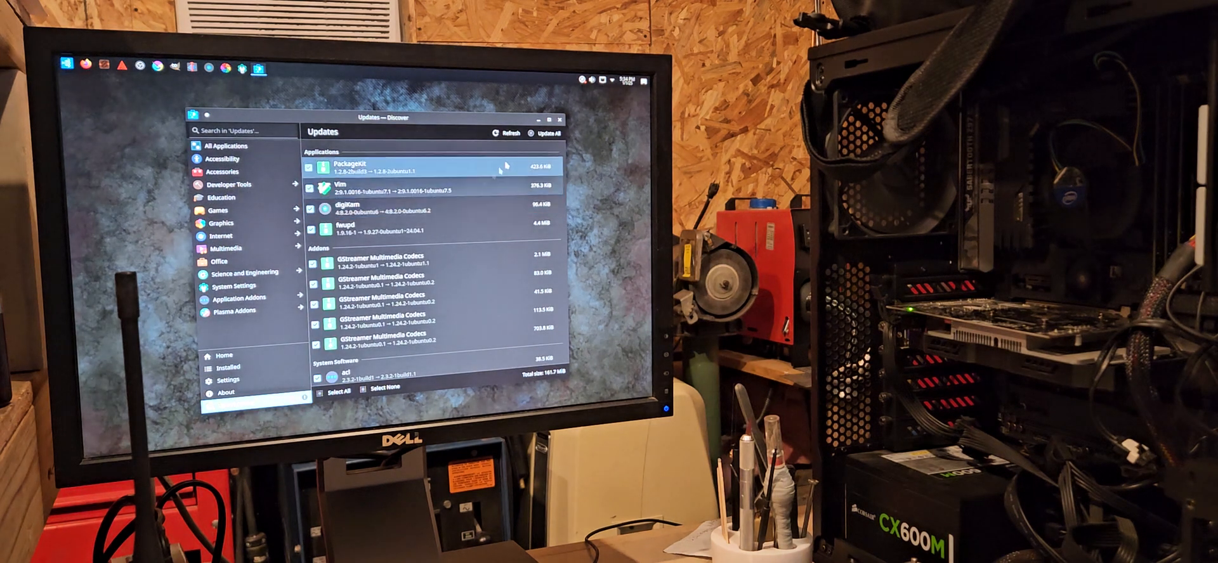
left_click(547, 134)
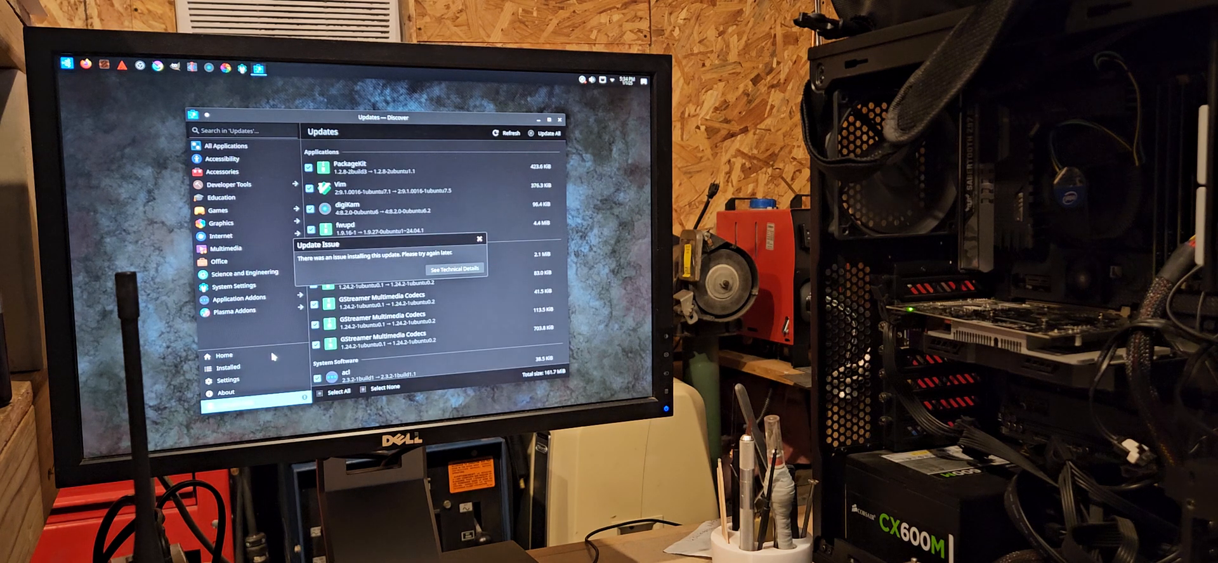
left_click(467, 238)
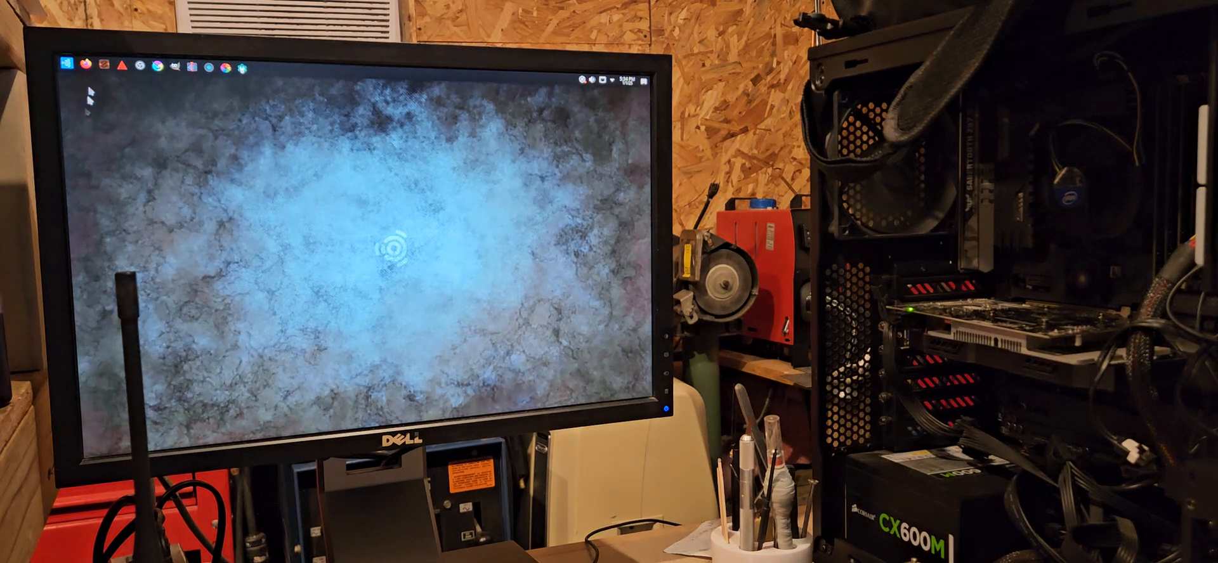
left_click(64, 69)
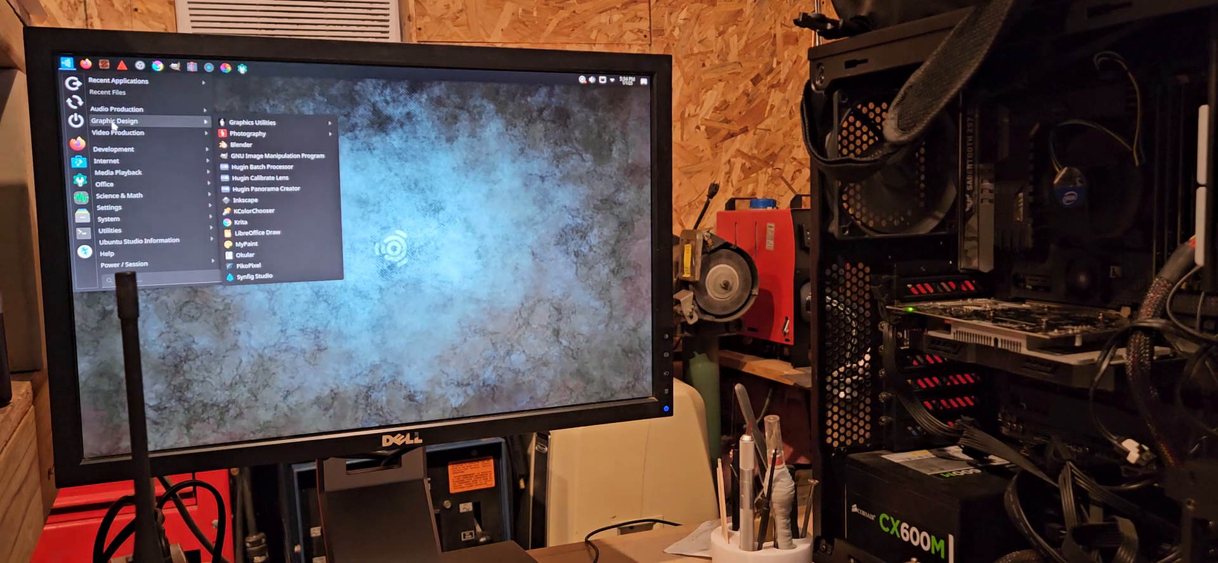
mouse_move(113, 148)
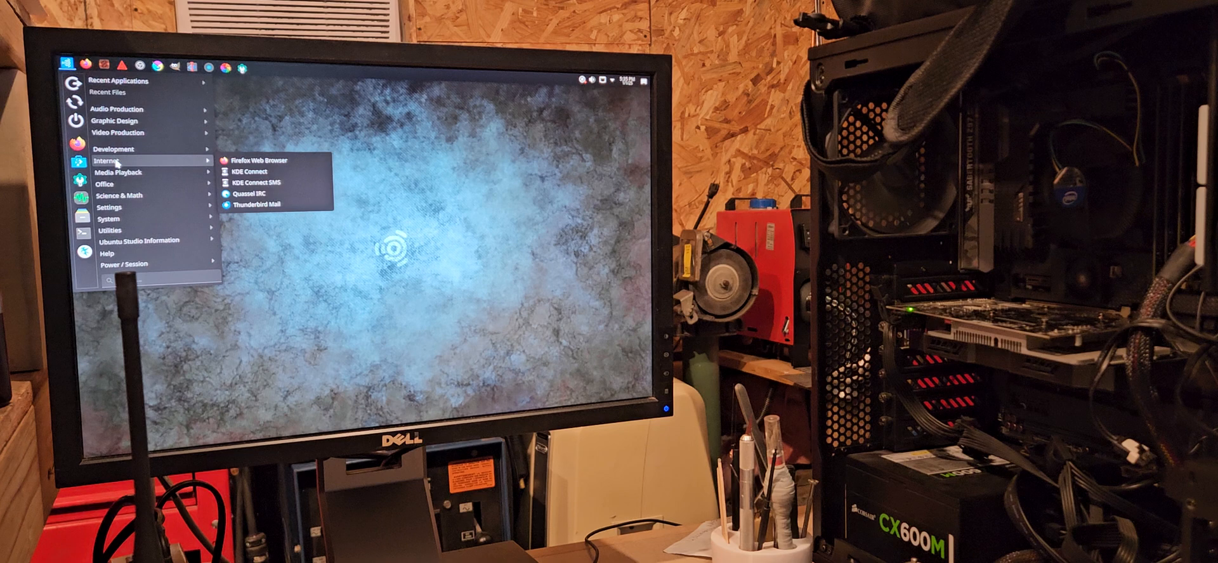
mouse_move(121, 172)
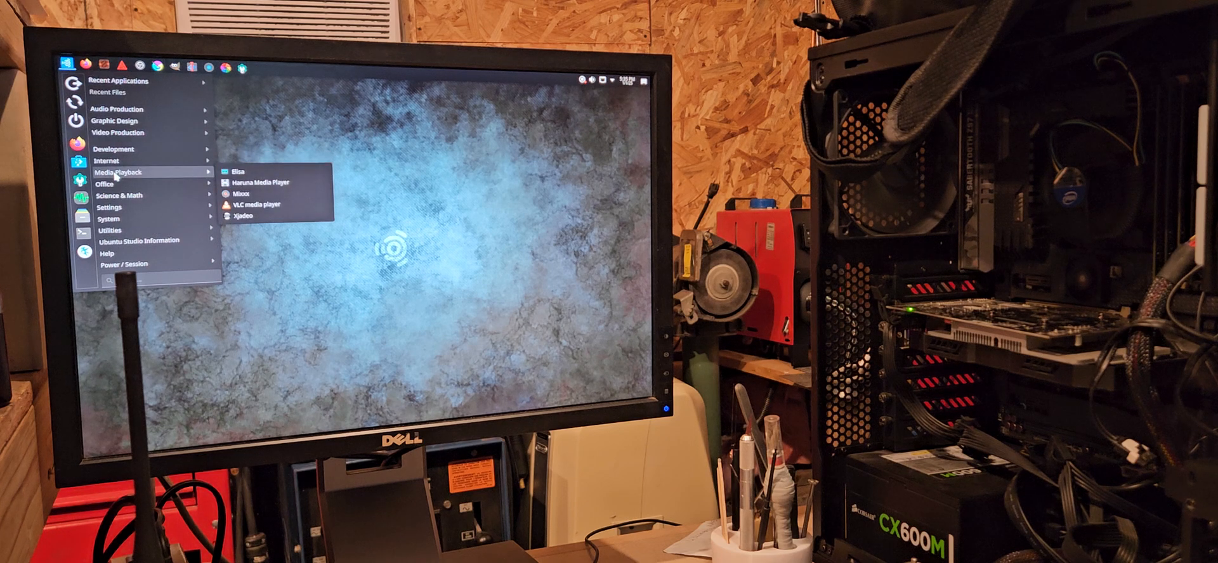
mouse_move(104, 183)
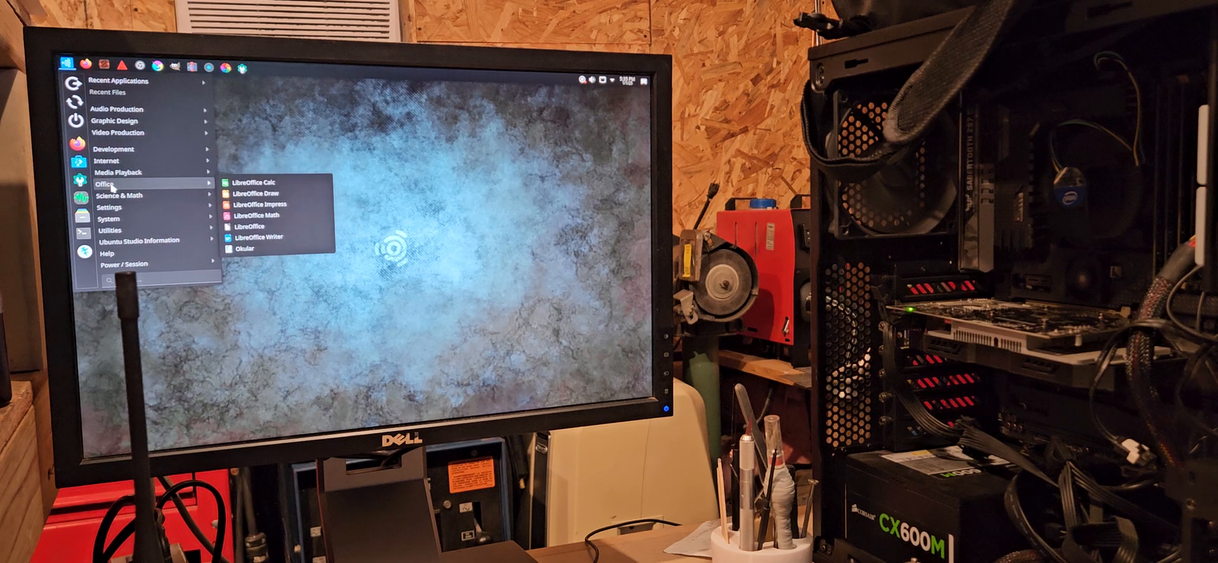
mouse_move(108, 207)
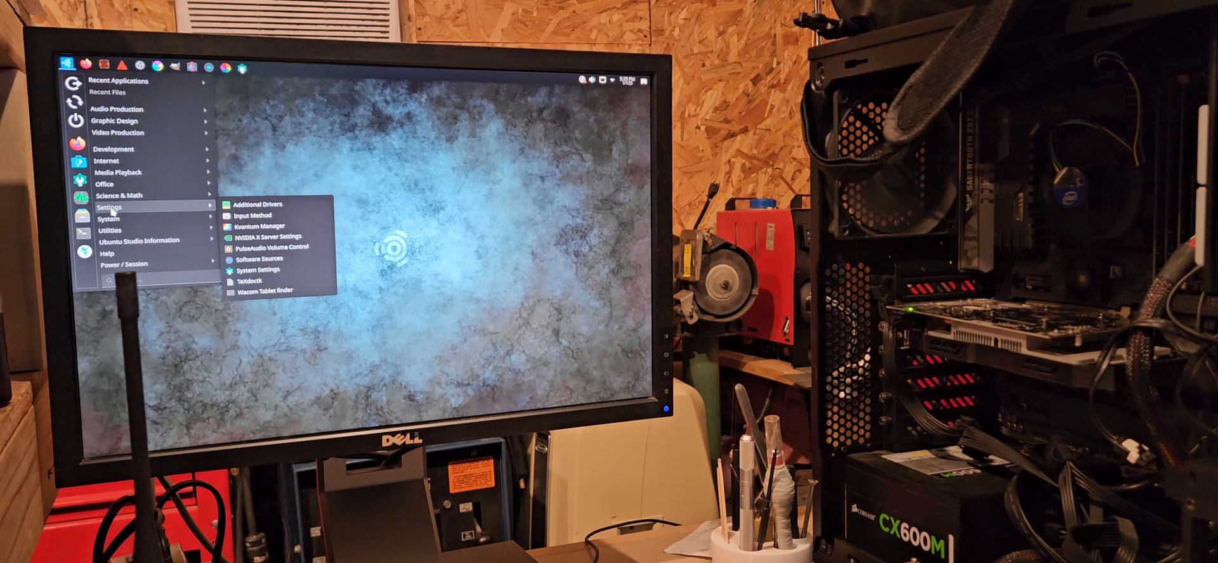
mouse_move(110, 218)
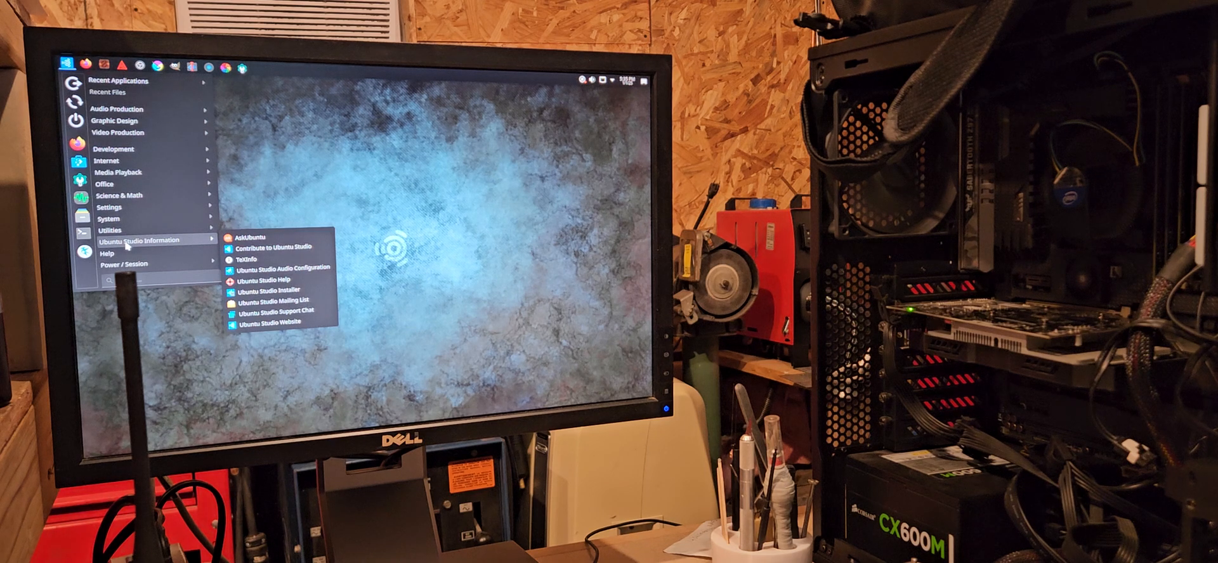
mouse_move(121, 257)
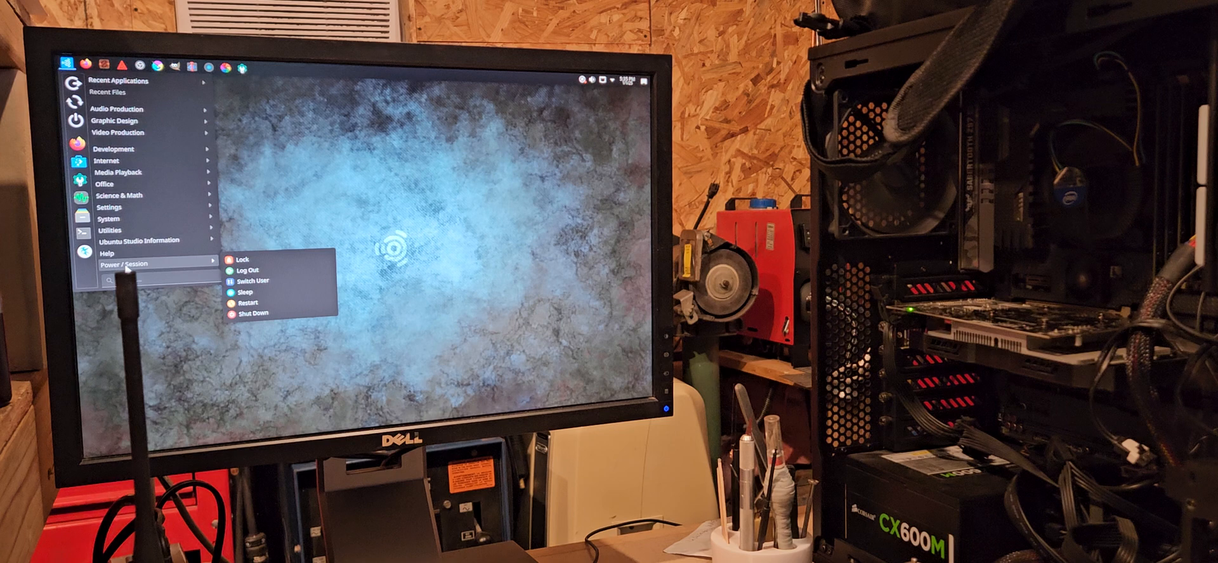
mouse_move(124, 318)
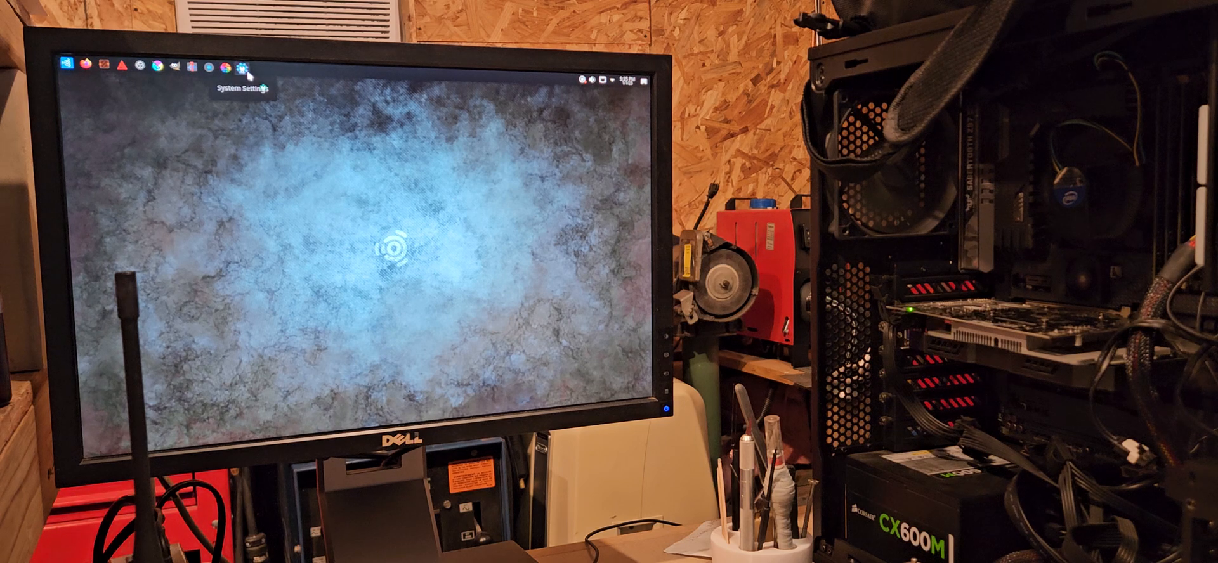
Launch System Settings from the taskbar and browse the sidebar down to the Hardware section
left_click(247, 70)
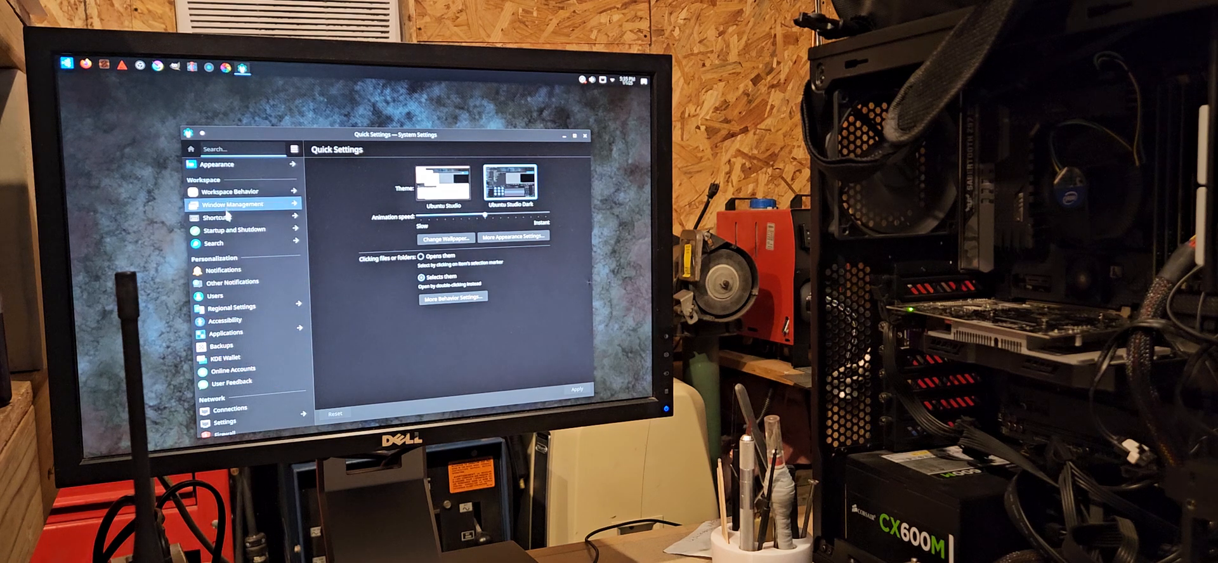
left_click(224, 320)
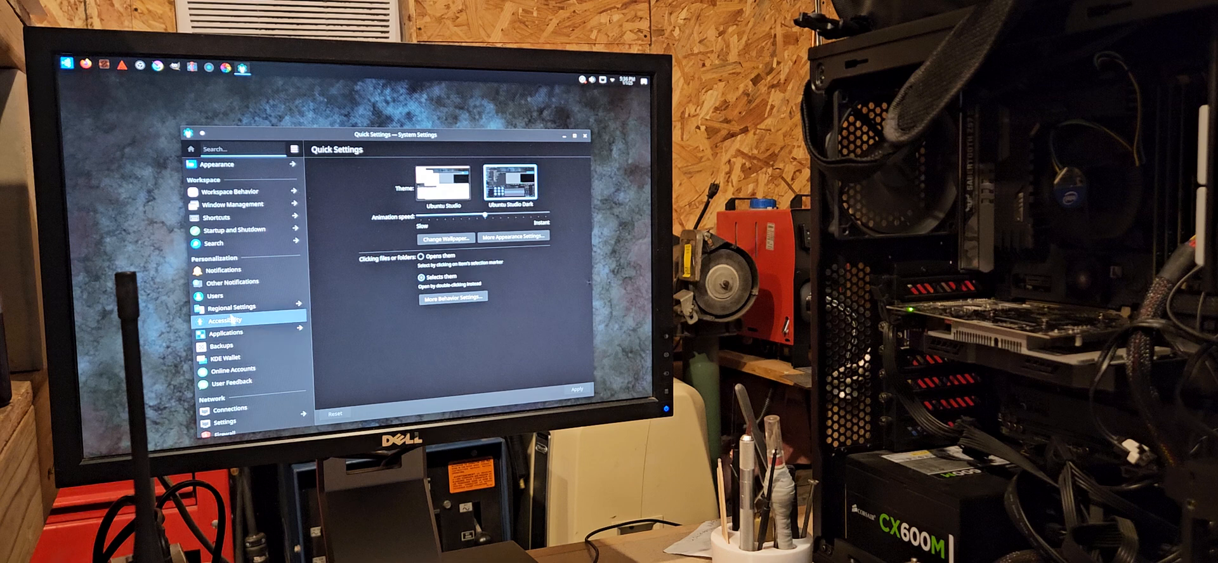
left_click(241, 333)
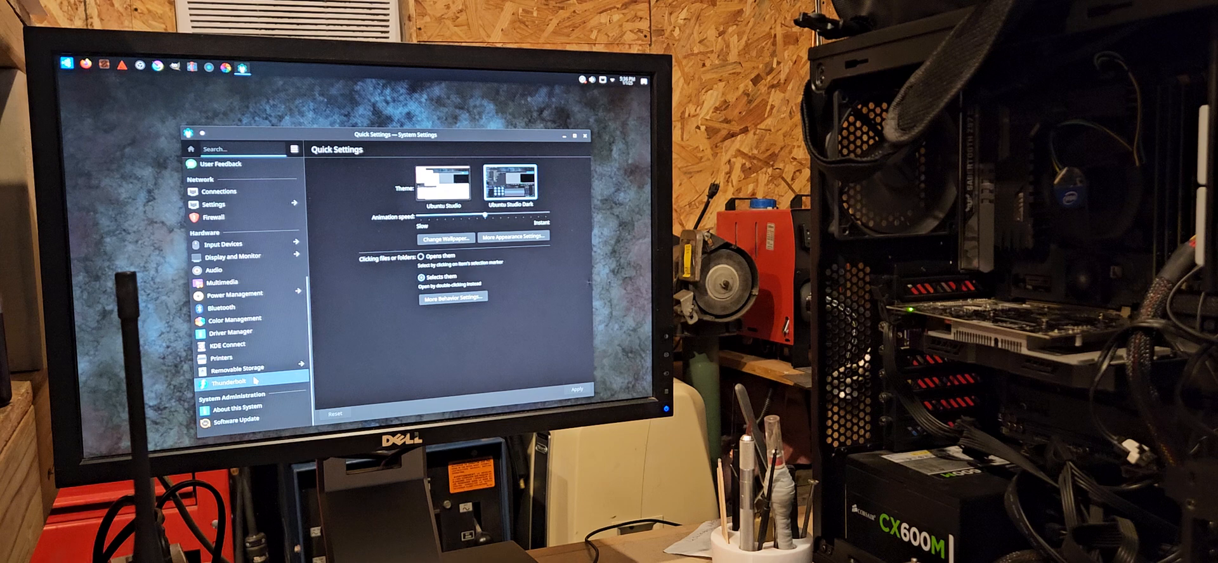
left_click(240, 406)
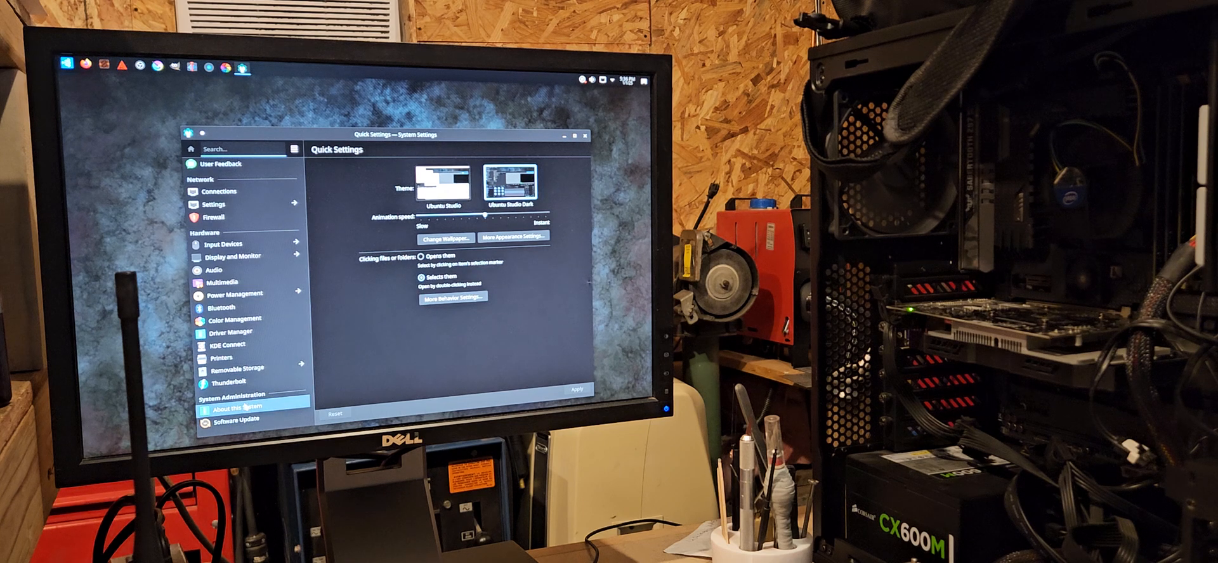
Show the About this System page, then open Show More Information in Info Center
left_click(236, 408)
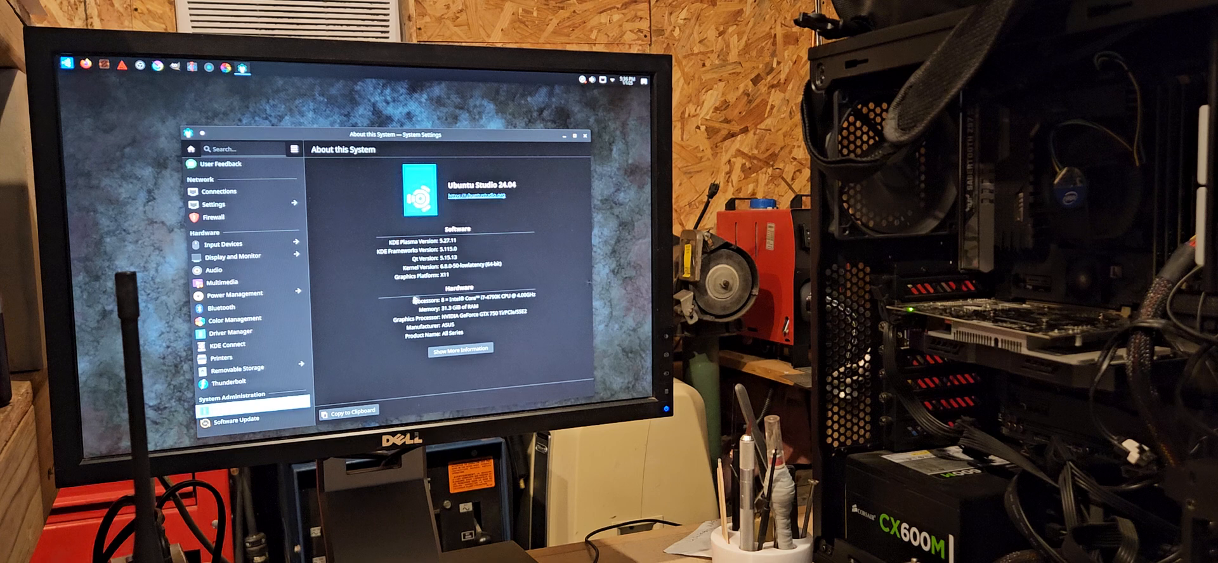
mouse_move(417, 344)
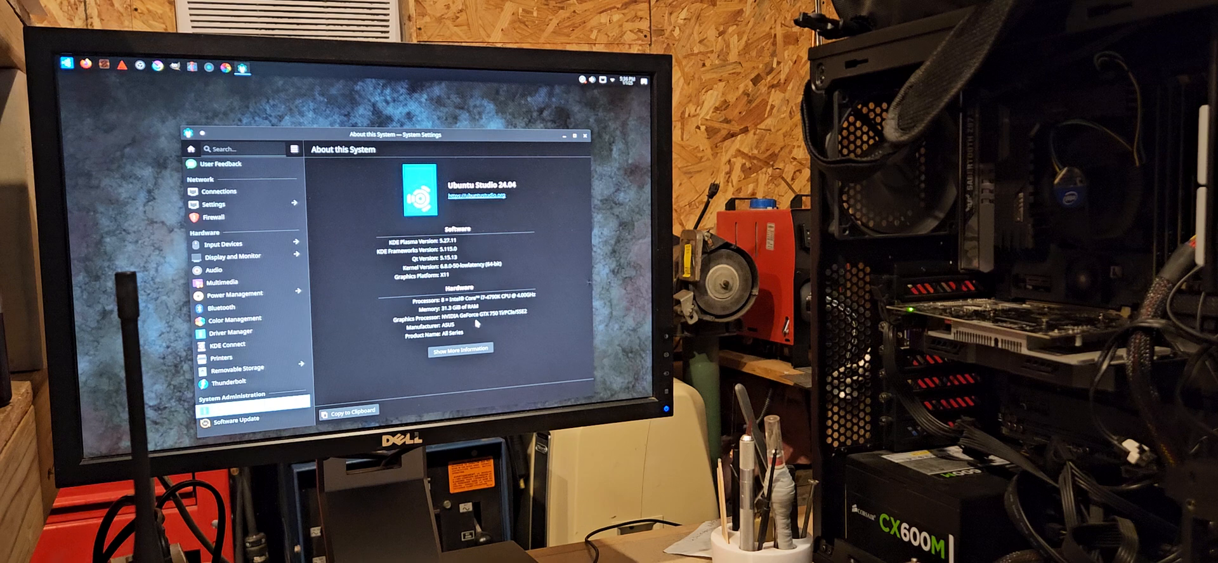
mouse_move(483, 342)
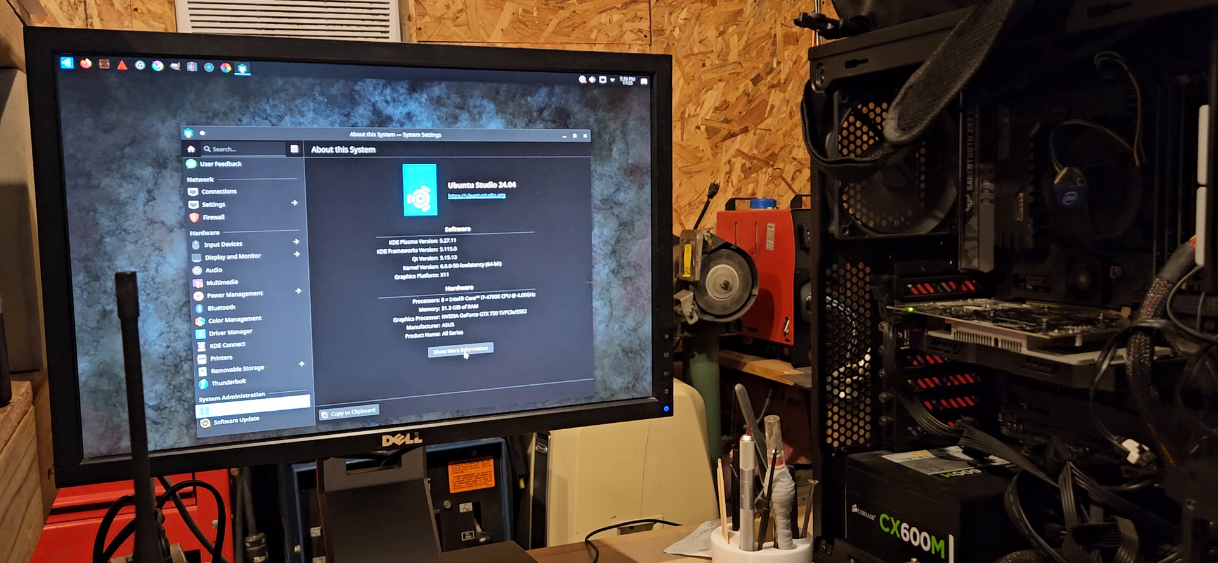
left_click(461, 349)
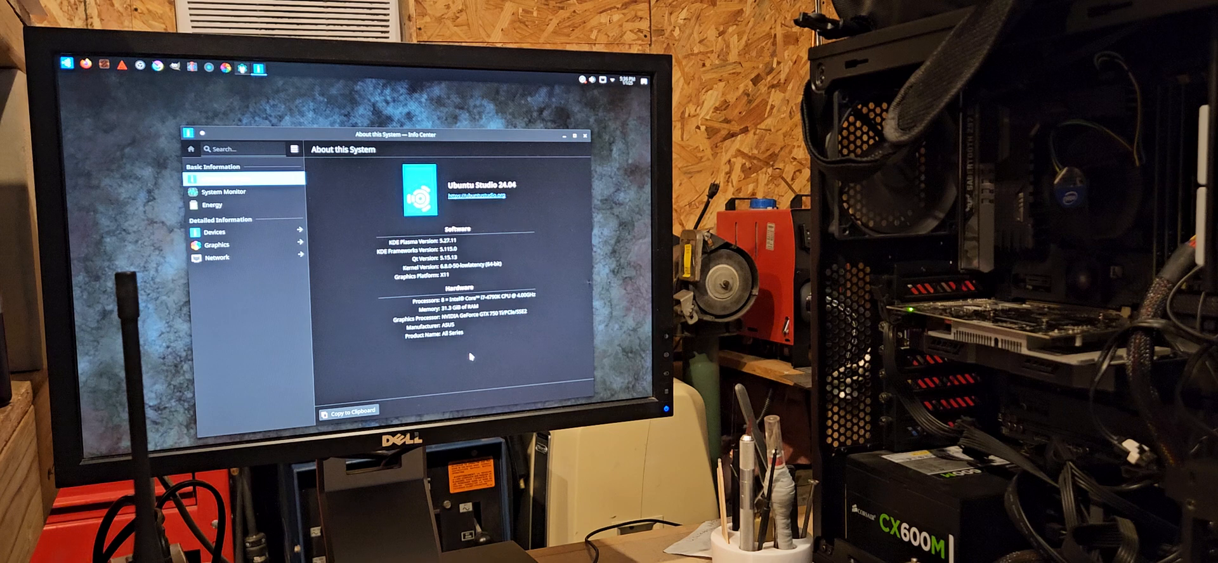
mouse_move(280, 340)
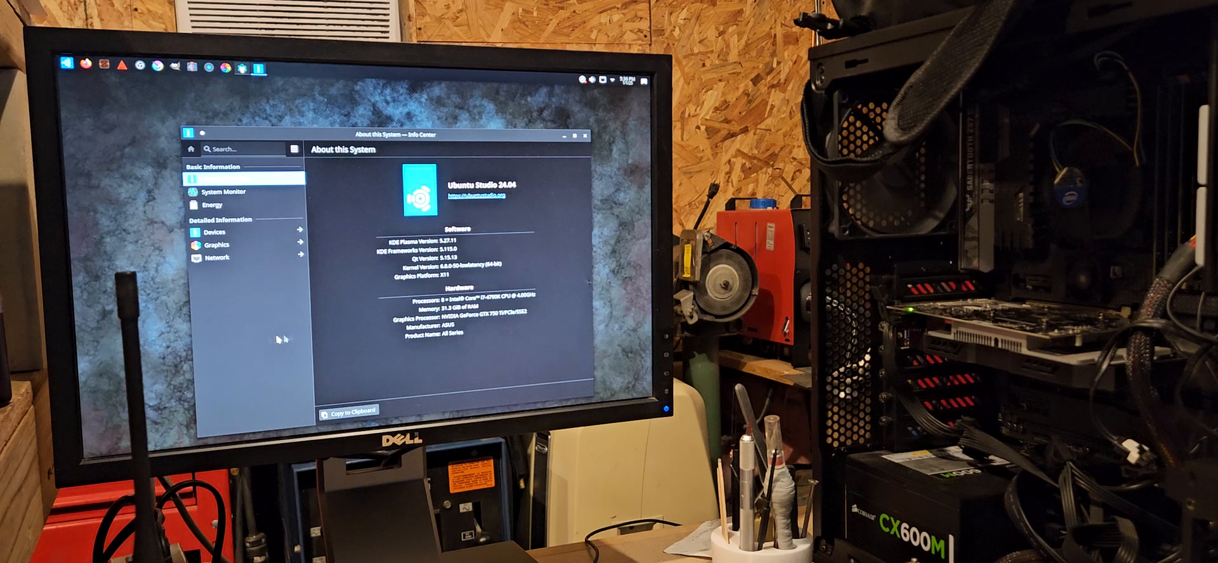
mouse_move(244, 232)
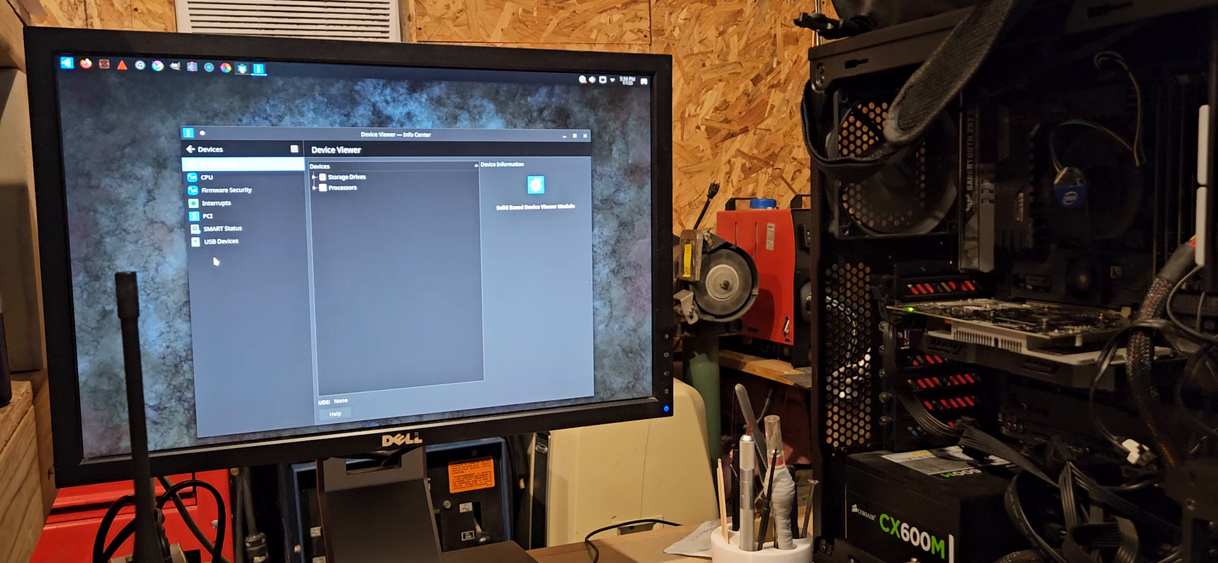
Expand Storage Drives and view the Samsung SSD 840 EVO hard disk details
left_click(214, 215)
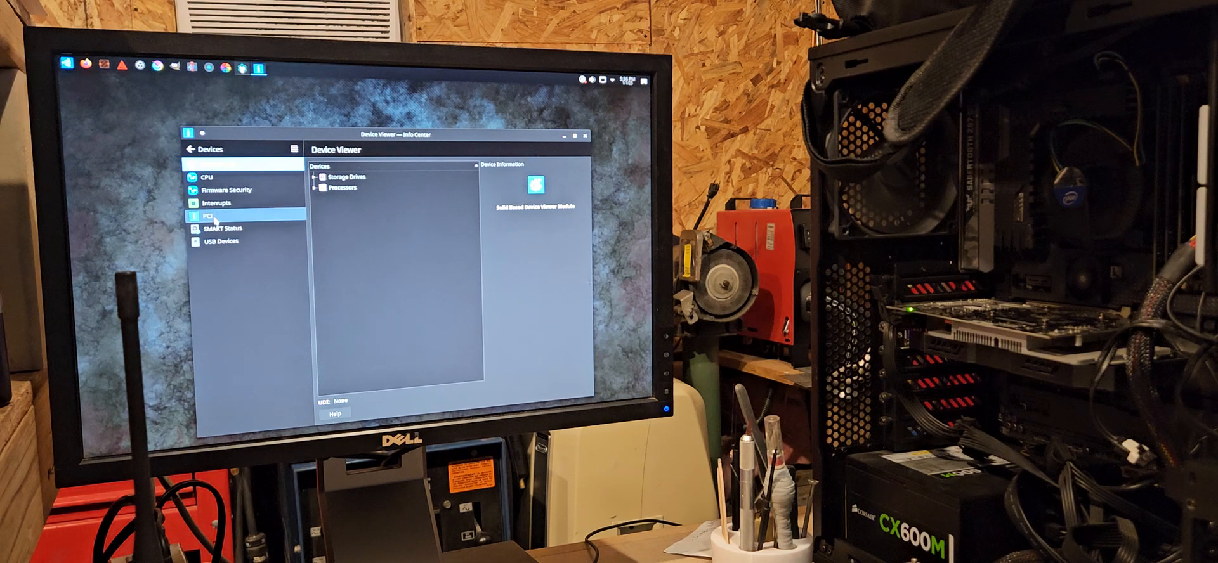
left_click(210, 177)
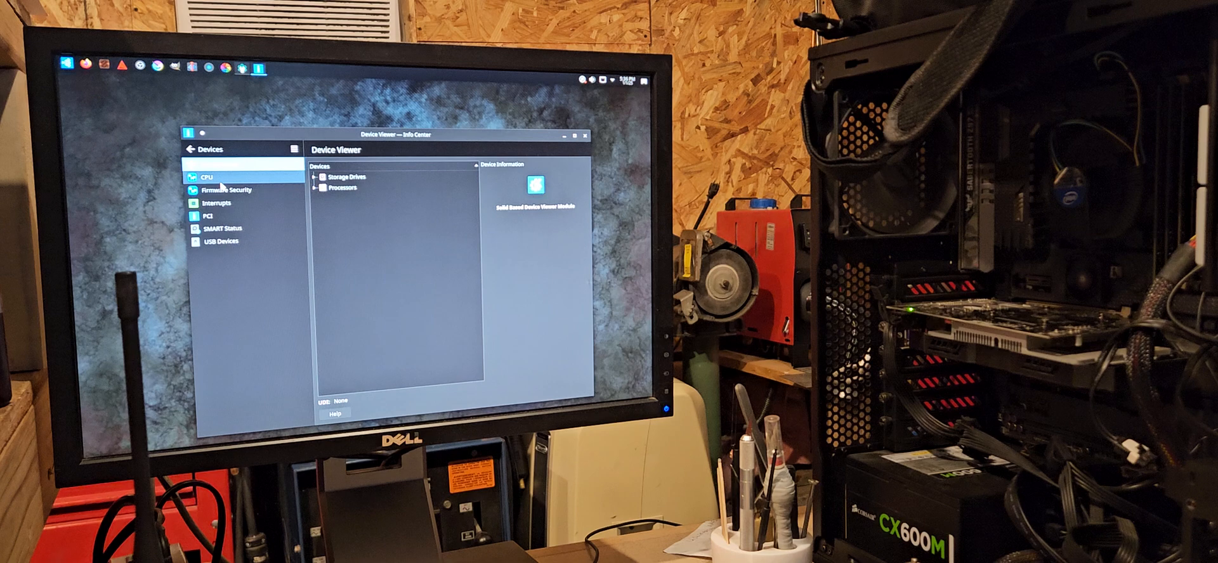
left_click(217, 215)
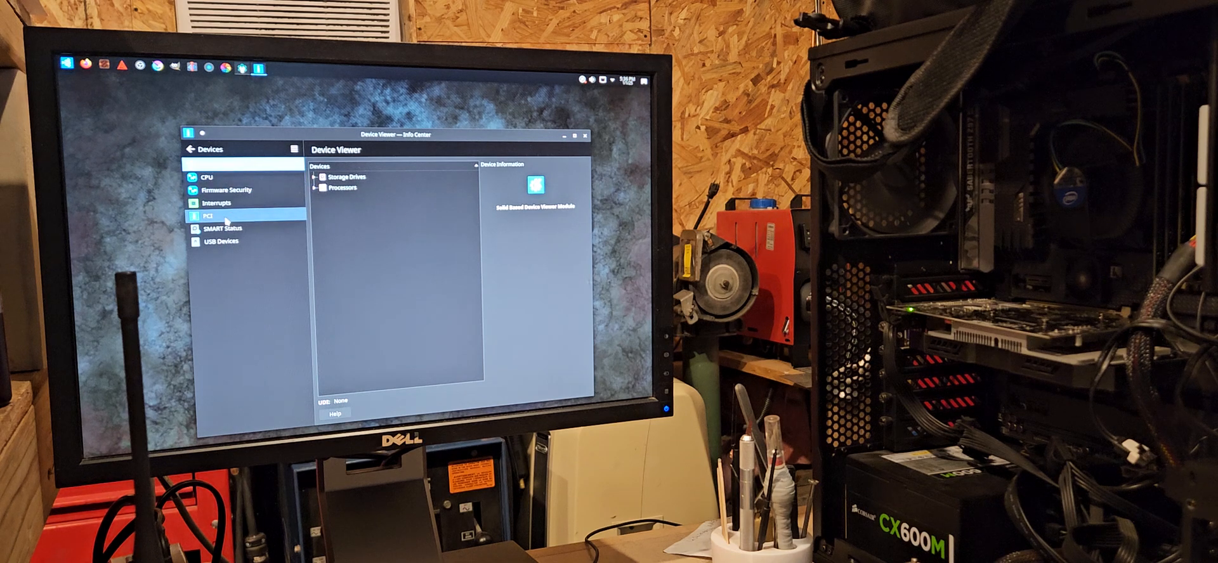
left_click(346, 177)
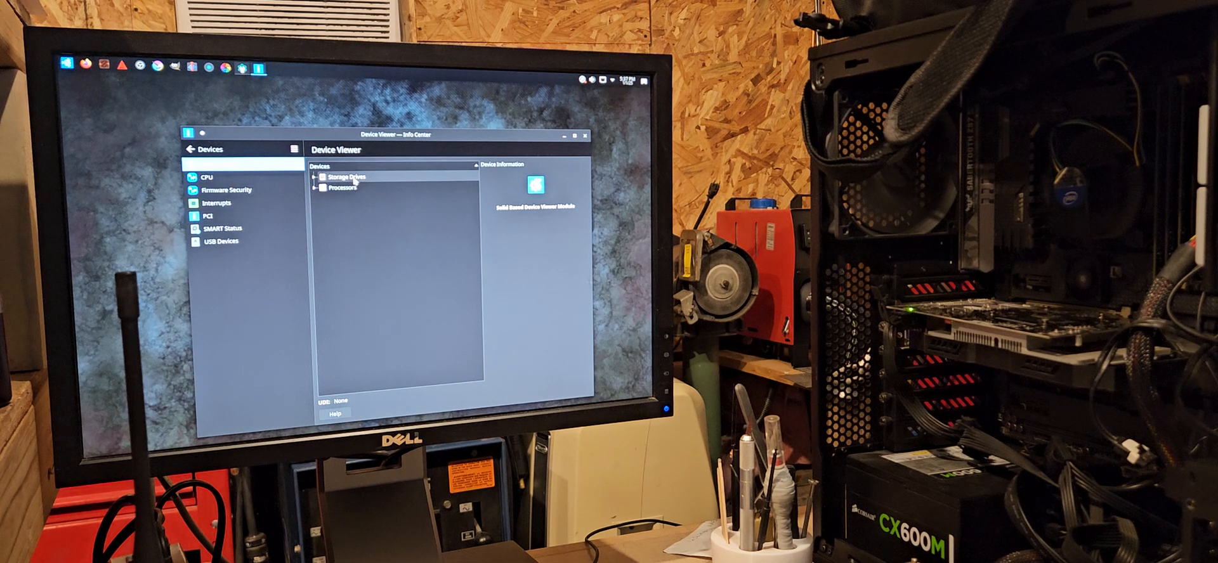
left_click(346, 177)
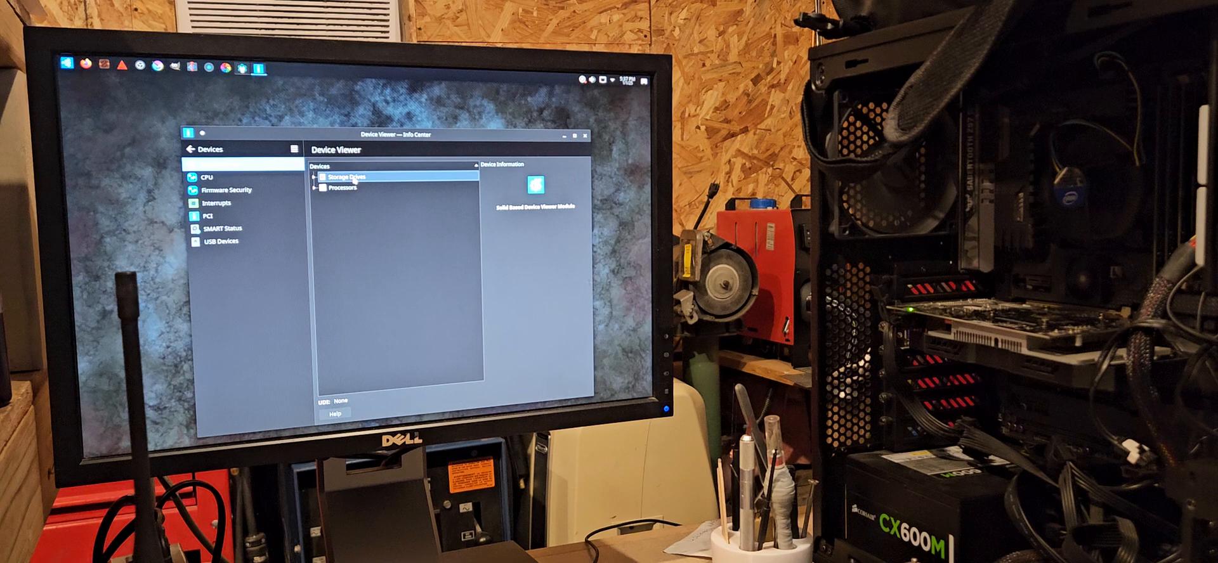
left_click(316, 177)
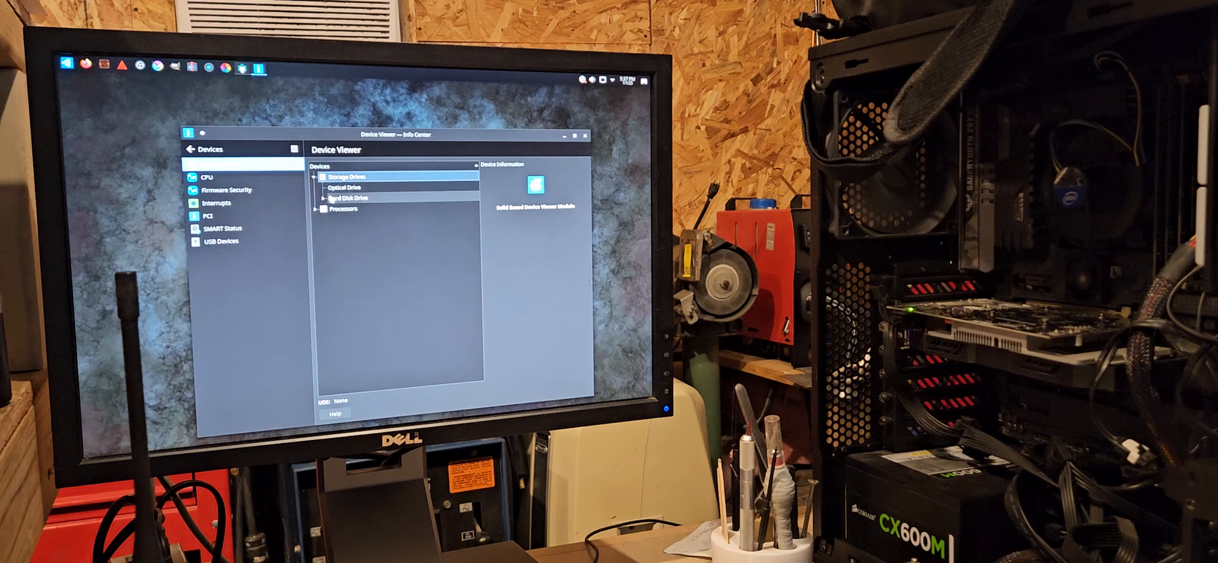
left_click(347, 198)
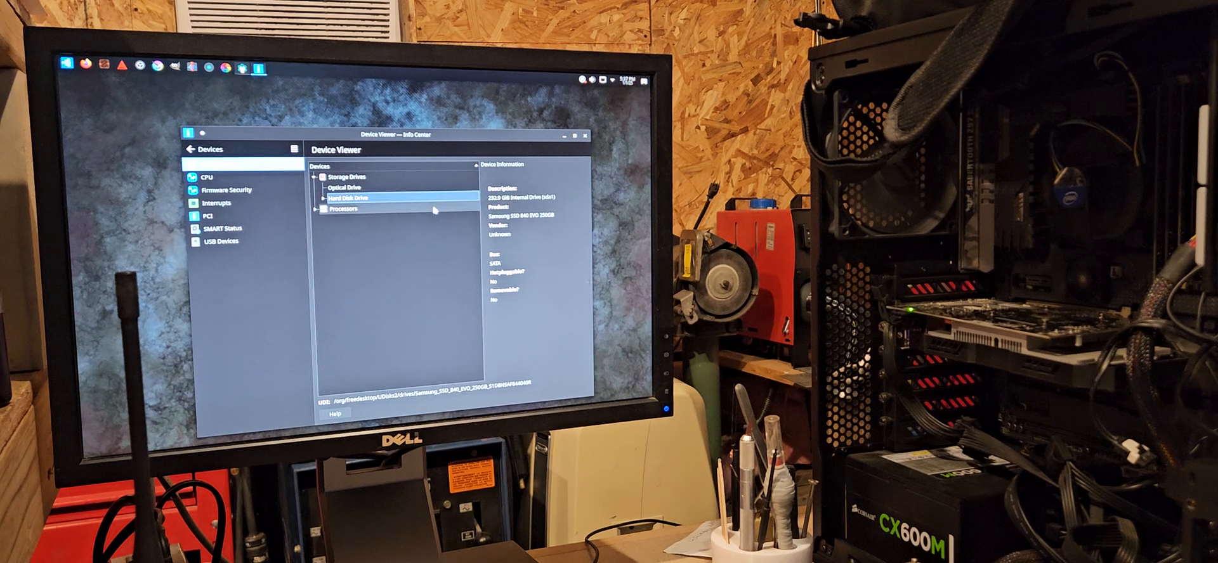
Expand the drive to see partitions sda1 and sda2, then return to About this System
right_click(433, 208)
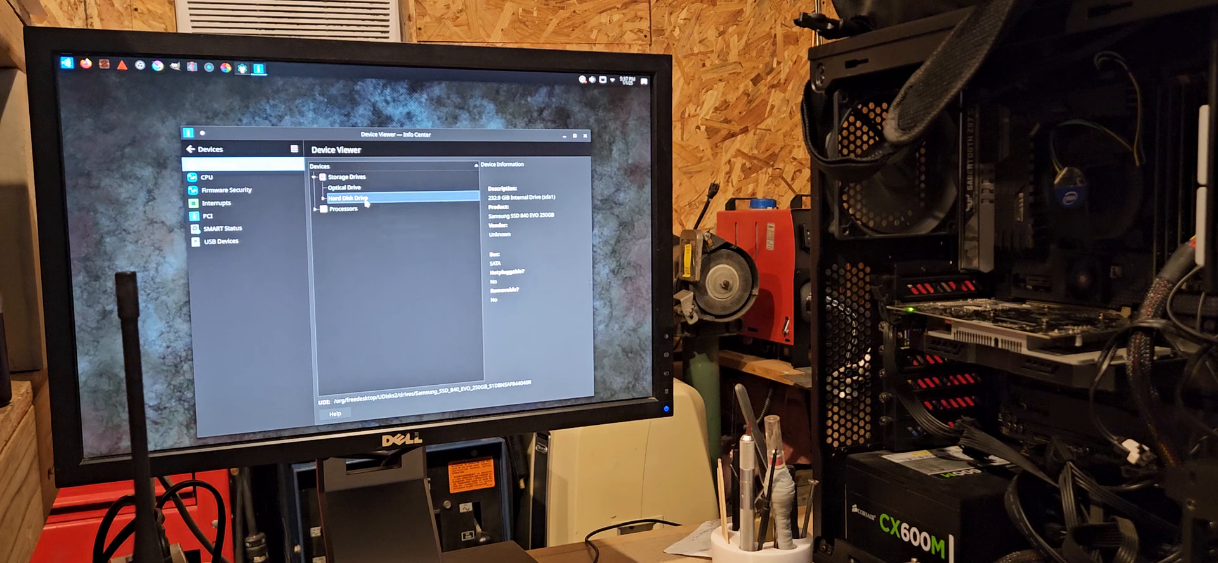
left_click(317, 198)
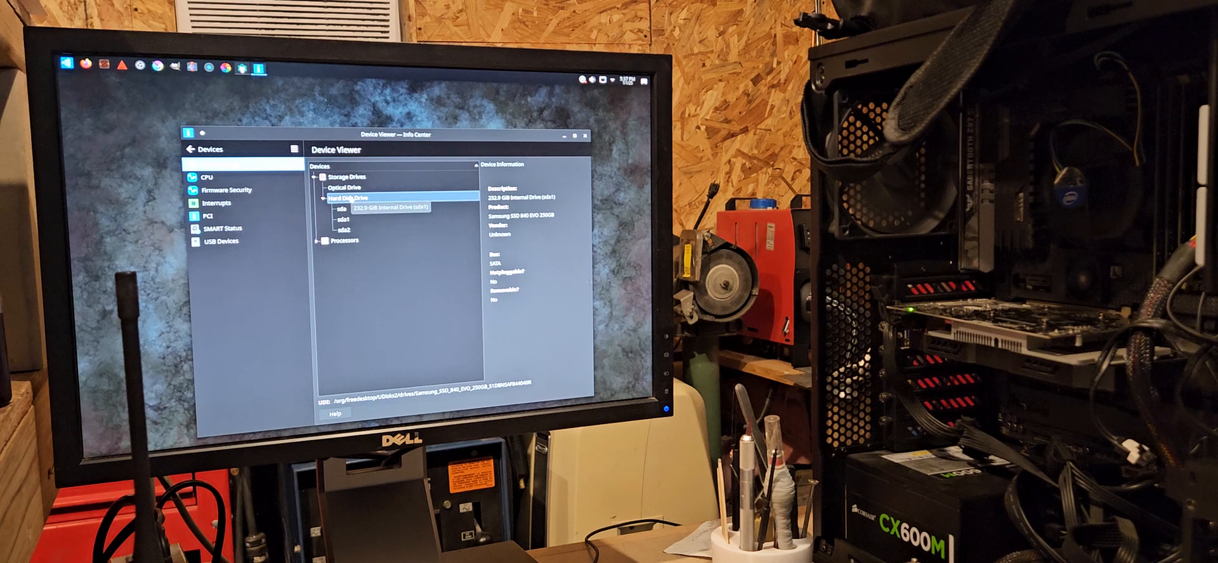
right_click(366, 210)
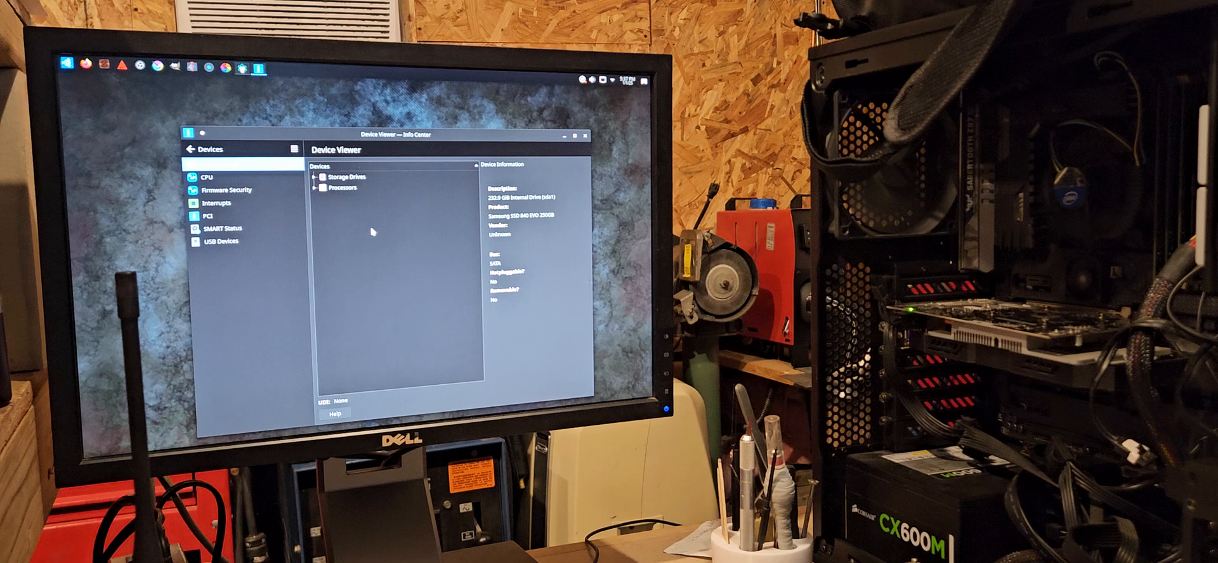
mouse_move(437, 156)
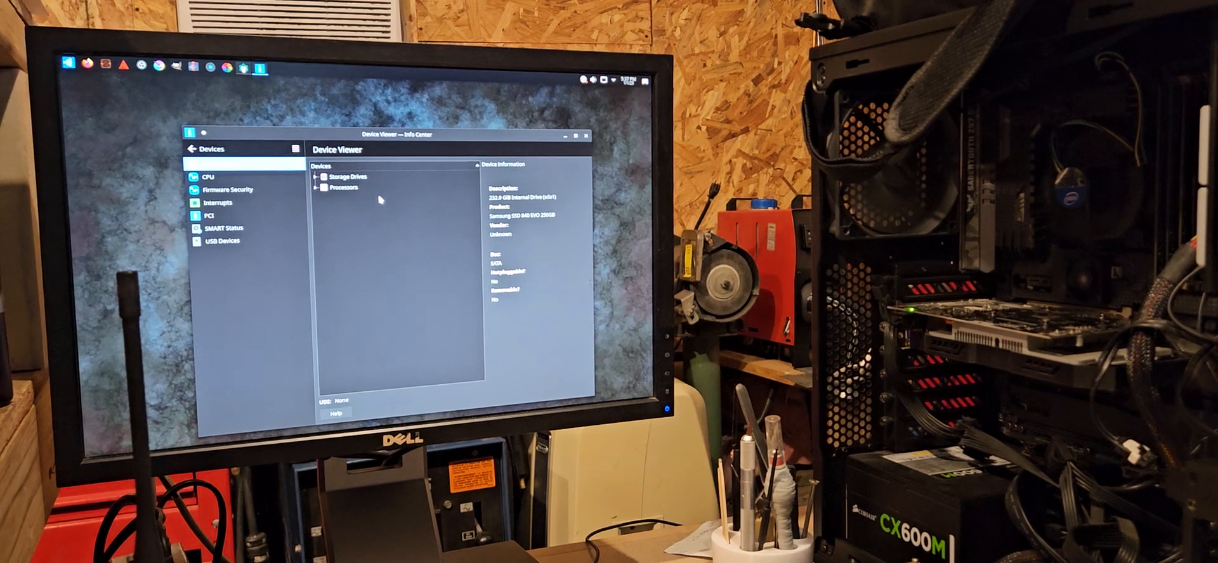
left_click(210, 177)
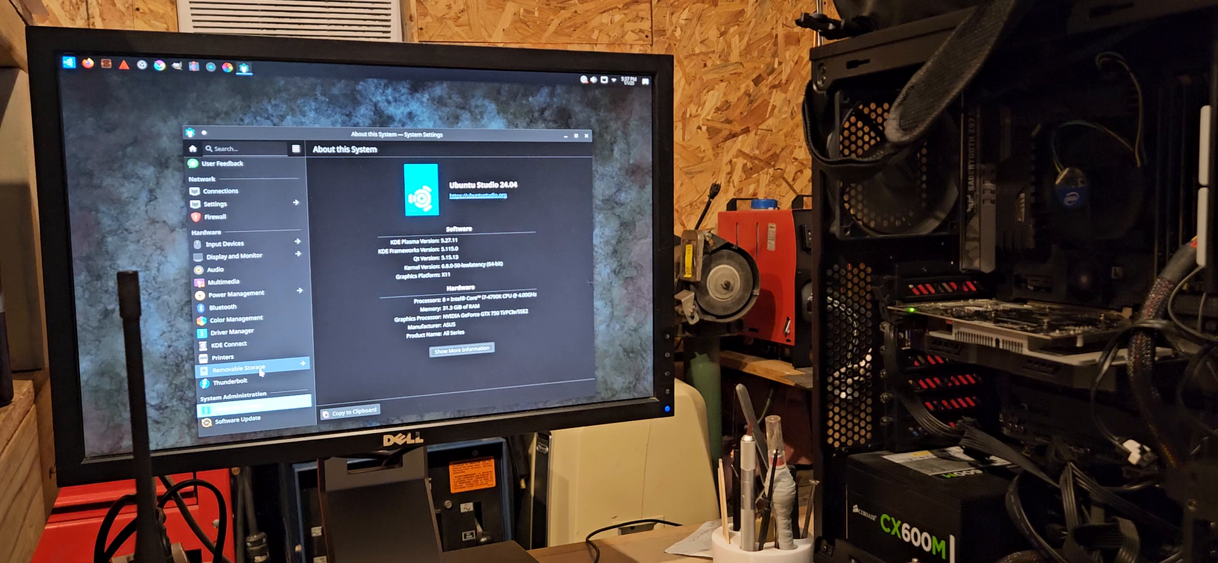
View the Removable Storage Device Actions page and browse other sidebar categories
left_click(241, 363)
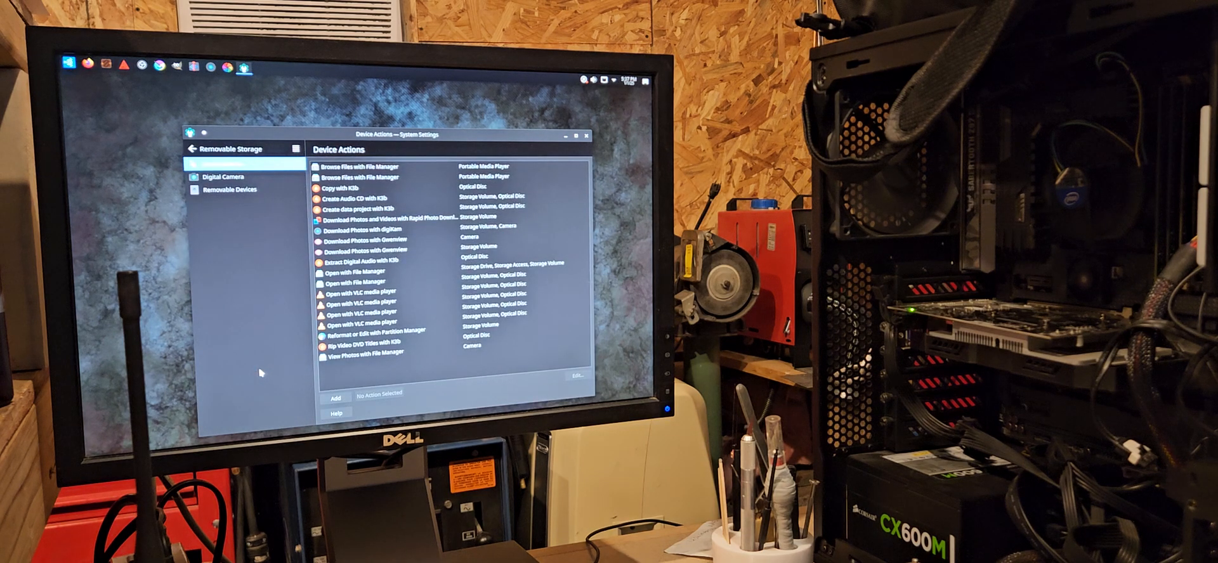
mouse_move(223, 203)
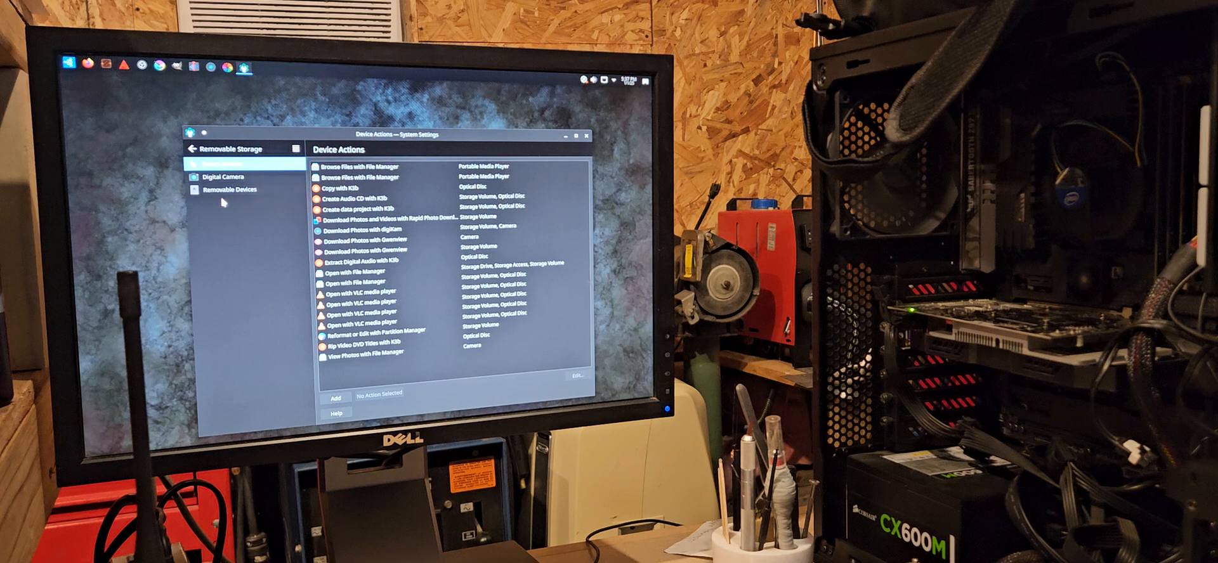
mouse_move(160, 180)
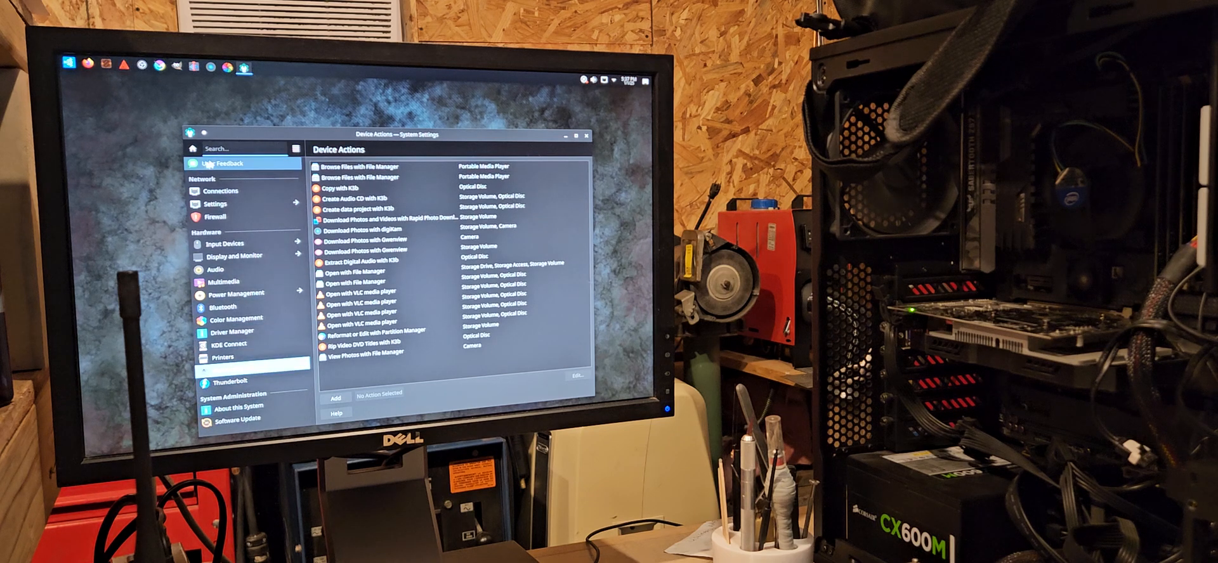
left_click(223, 270)
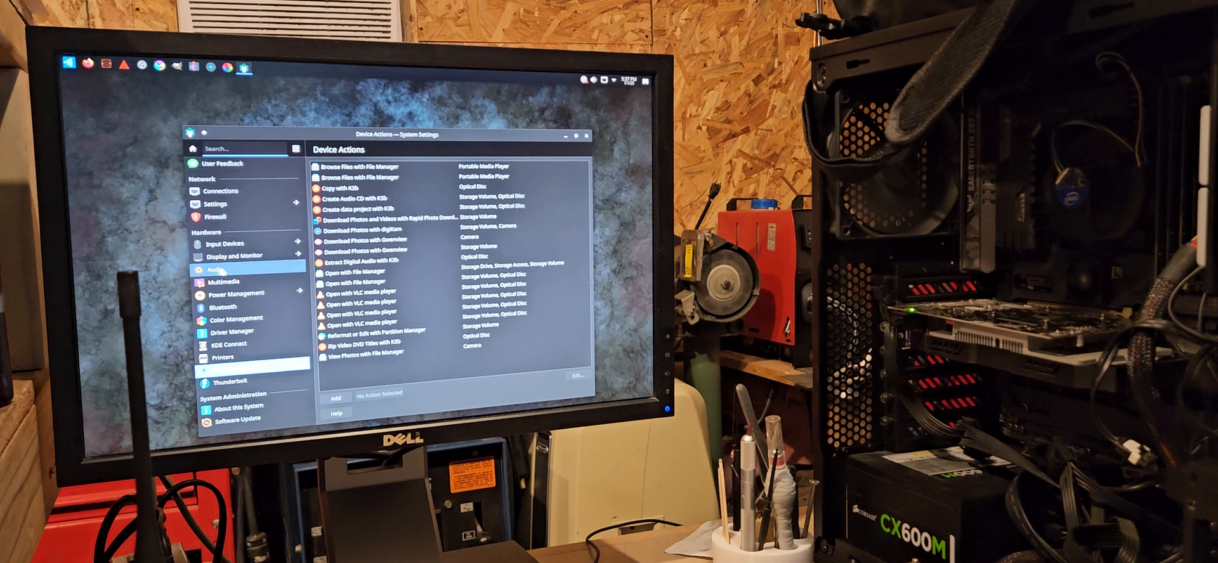
left_click(227, 358)
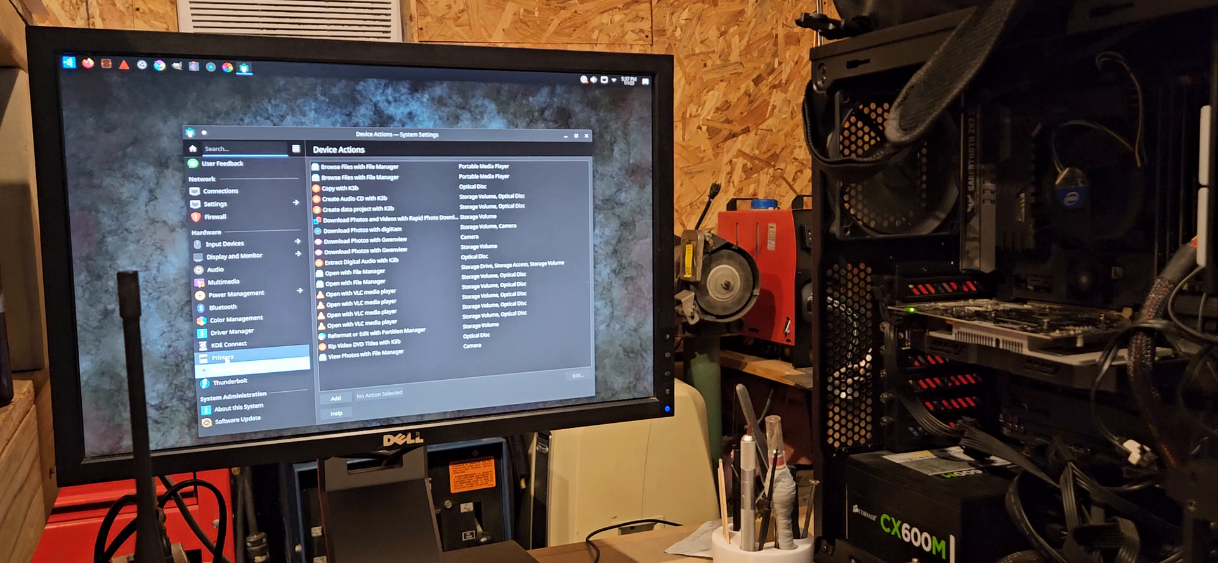
left_click(233, 331)
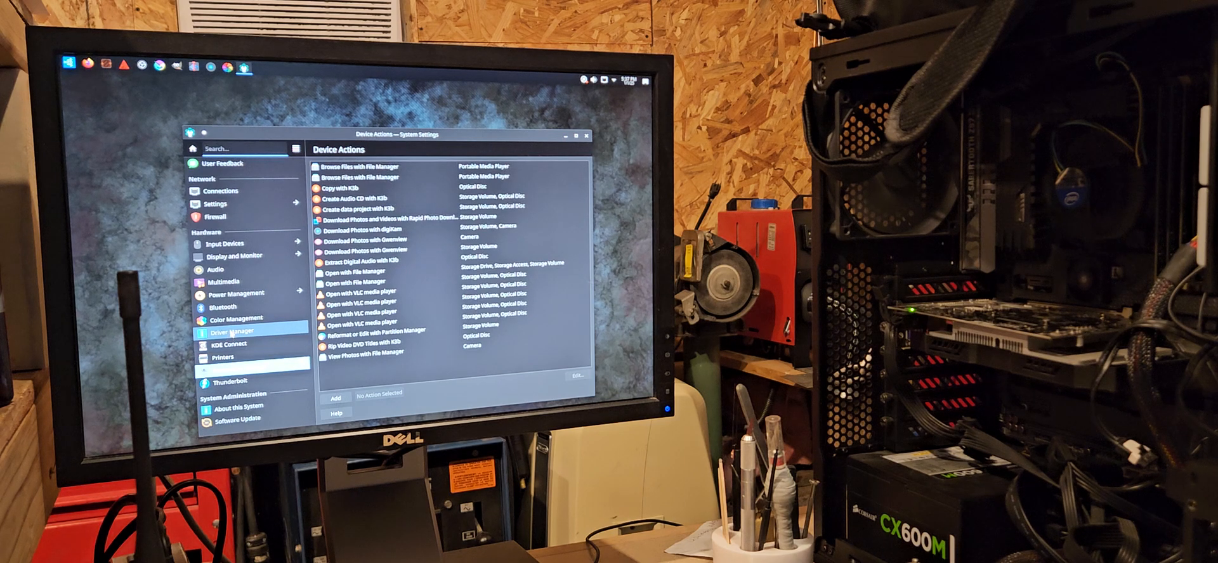
left_click(242, 408)
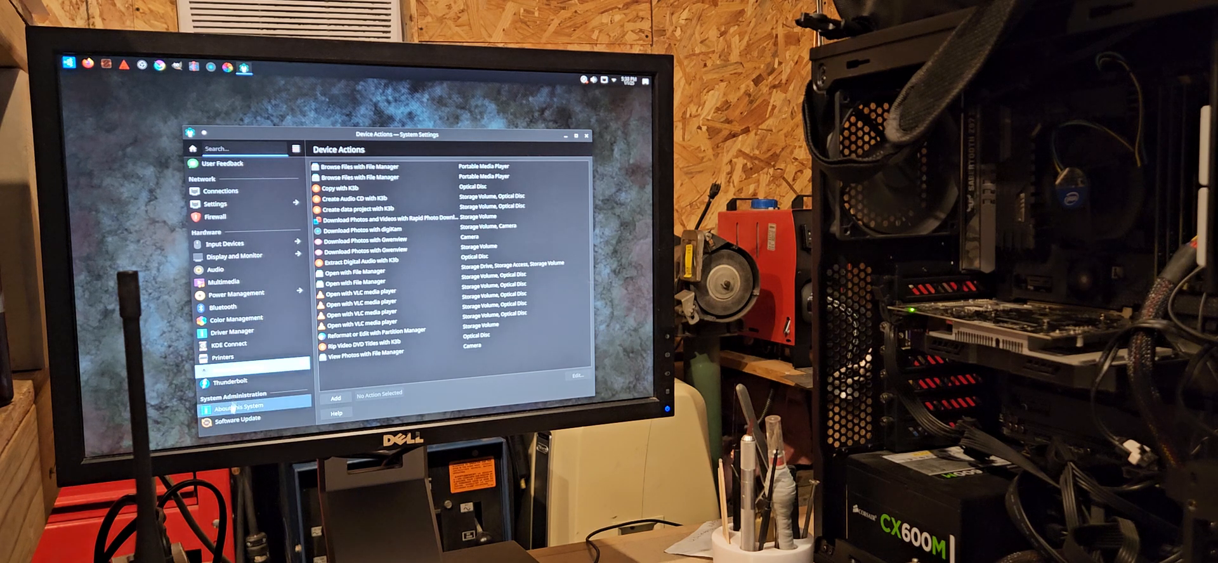
left_click(239, 405)
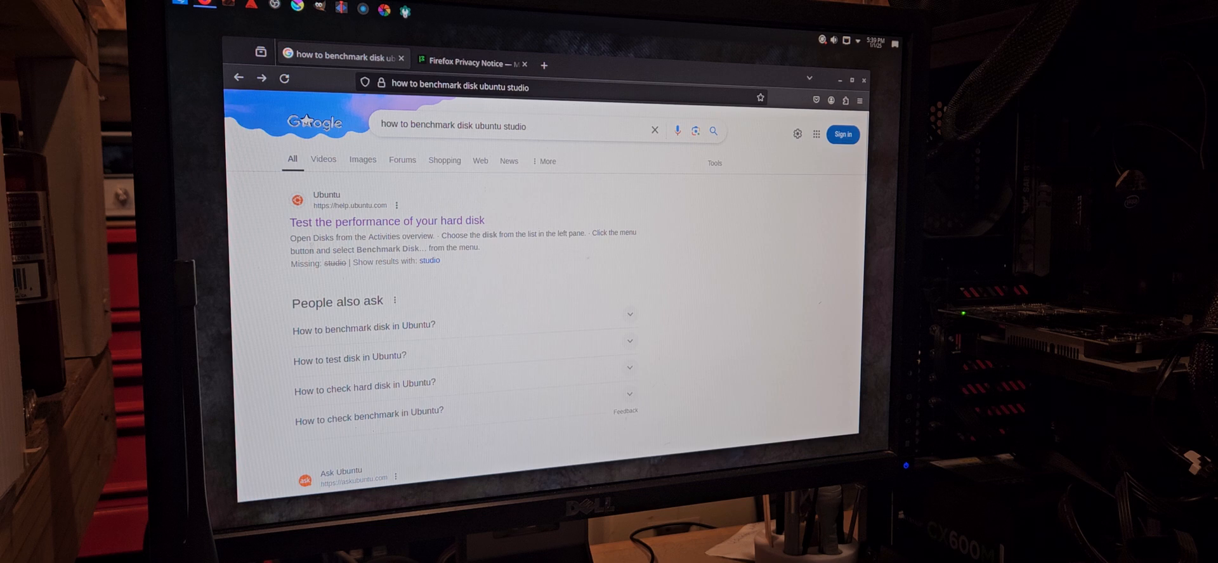
Scroll through the Google results for 'how to benchmark disk ubuntu studio'
scroll("down", 3)
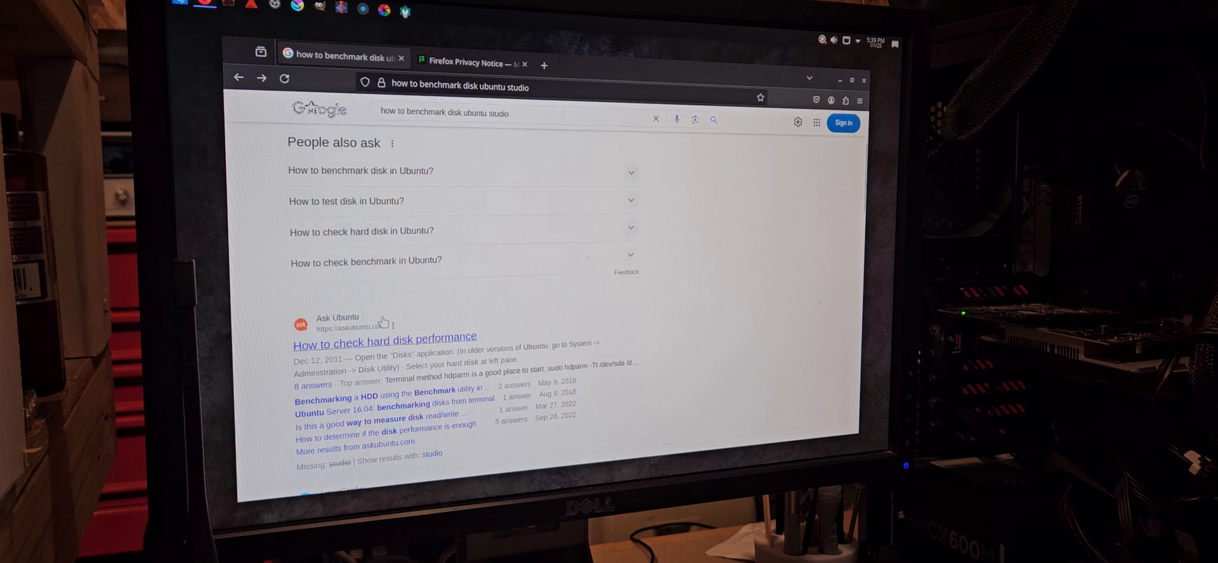
scroll("down", 3)
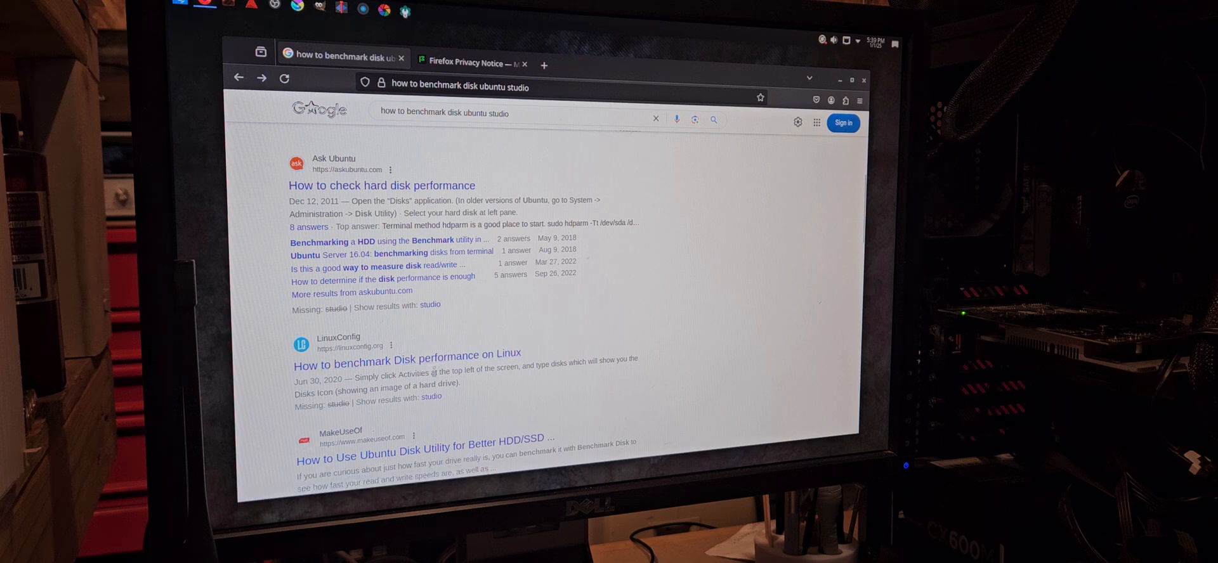
scroll("down", 3)
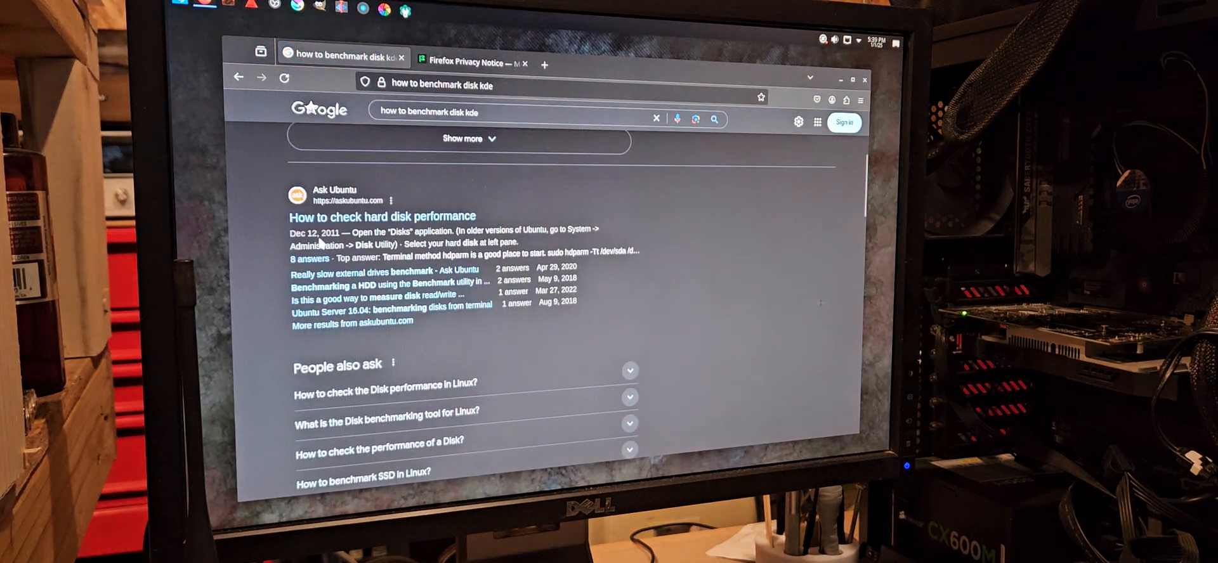
mouse_move(381, 217)
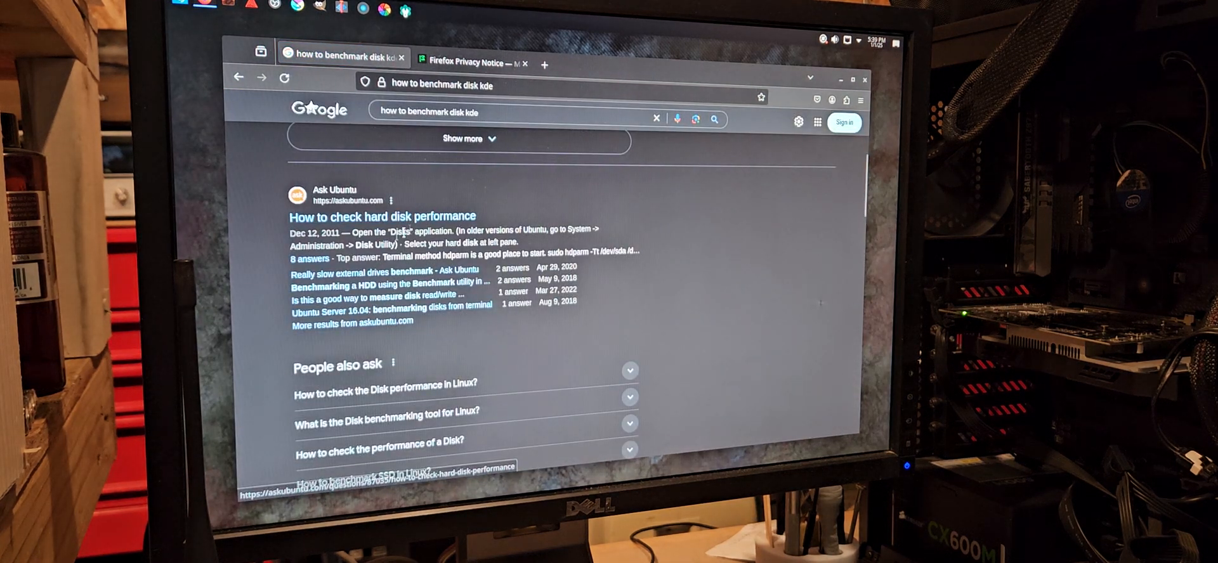
Open the Ask Ubuntu 'How to check hard disk performance' result
left_click(382, 217)
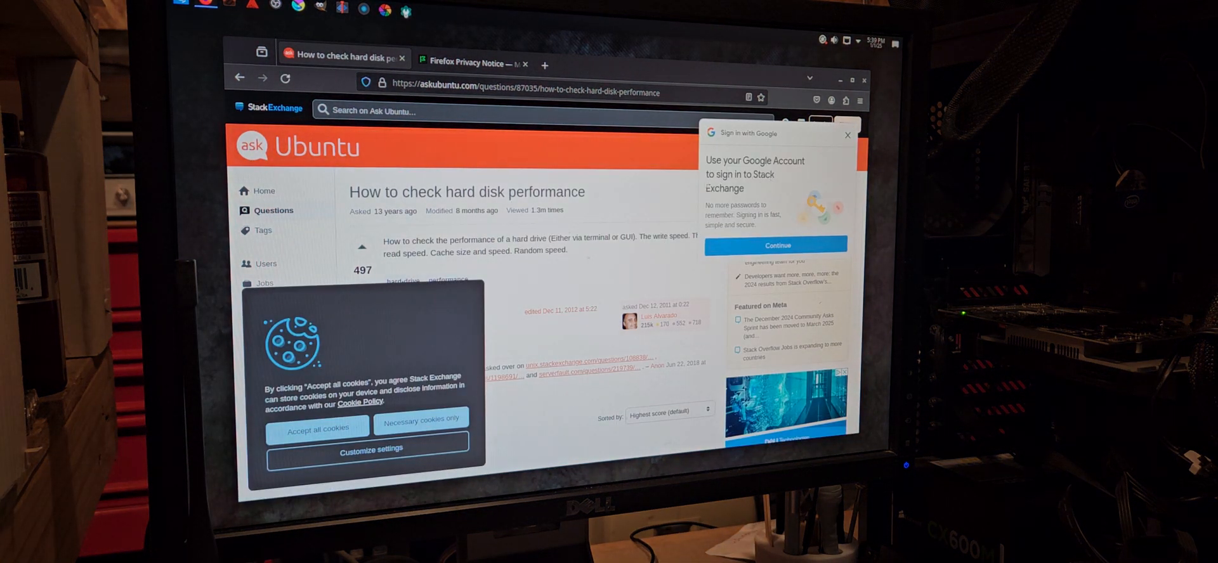
Dismiss the sign-in and cookie prompts, then read the hdparm and Disks benchmark answers
left_click(847, 134)
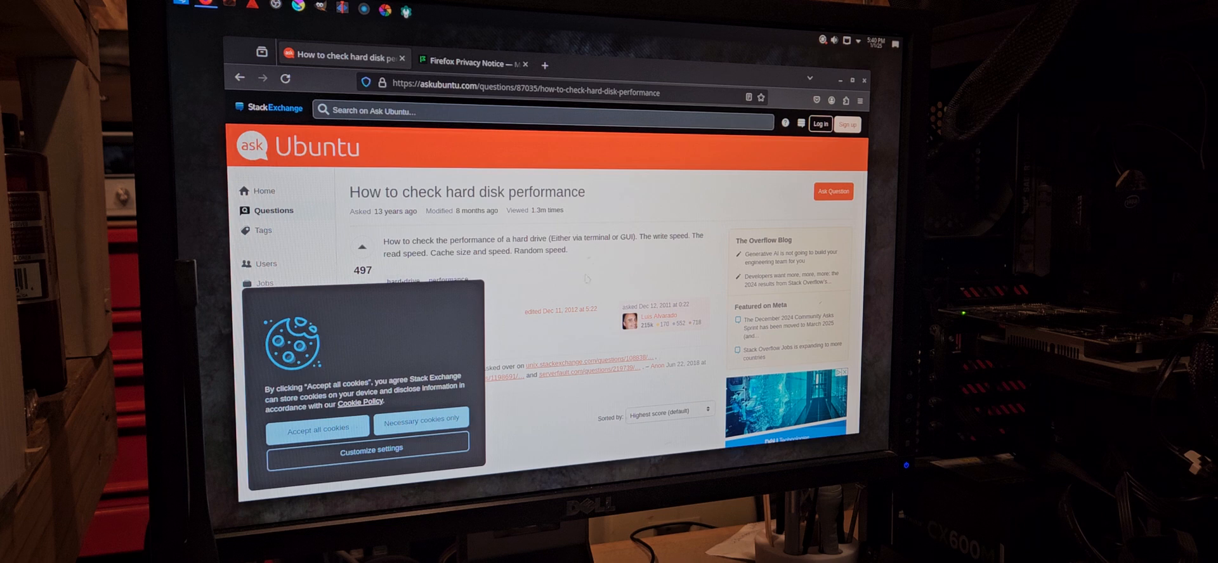
mouse_move(391, 461)
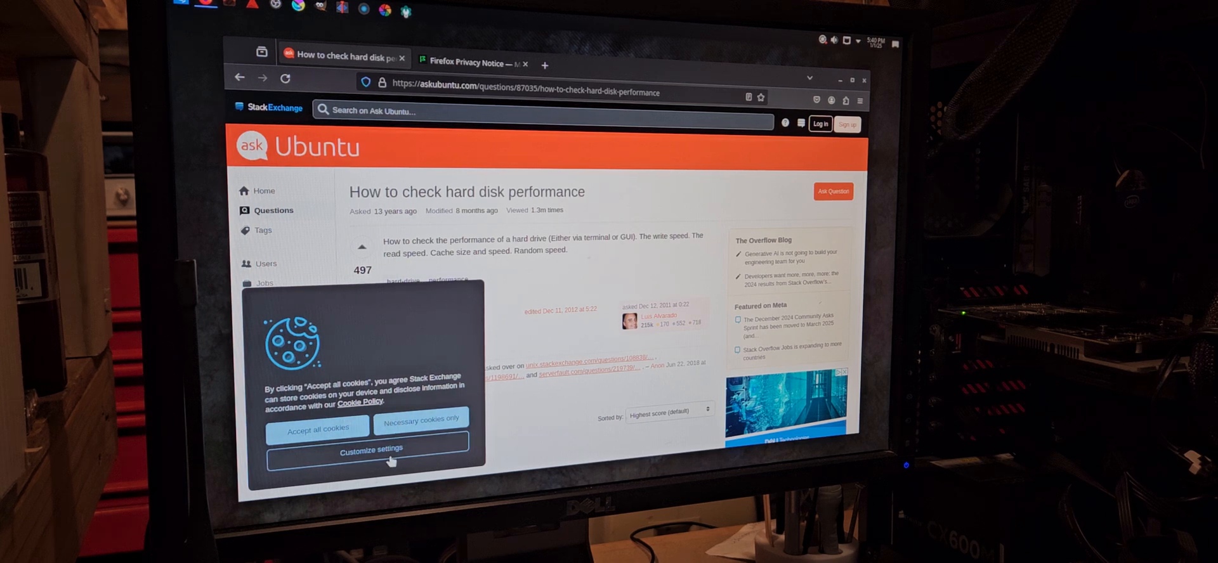
left_click(316, 428)
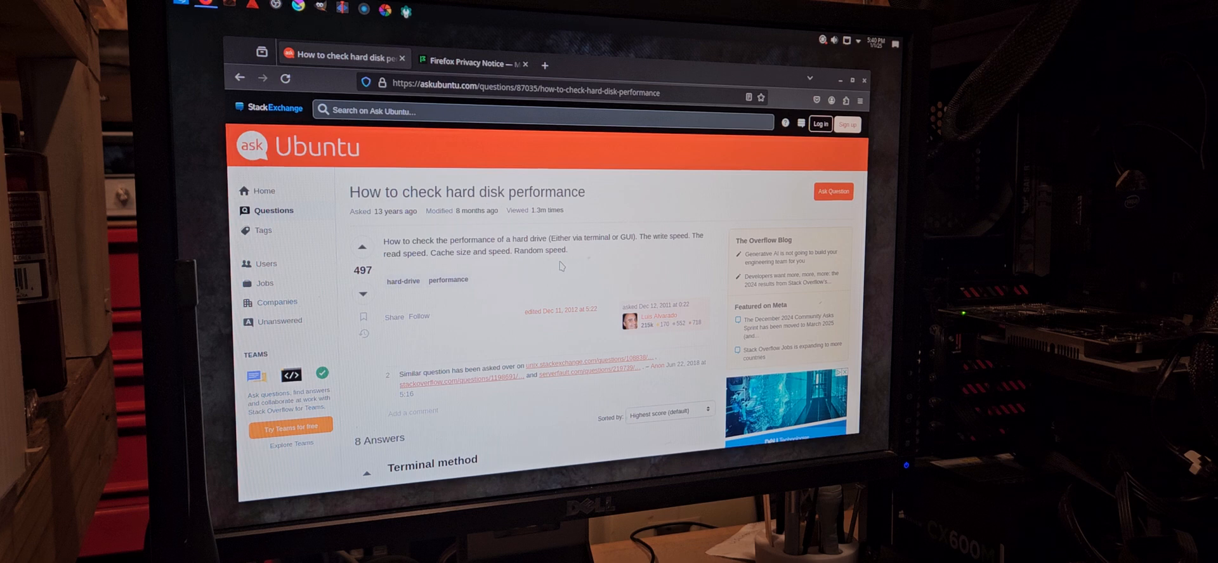
scroll("down", 3)
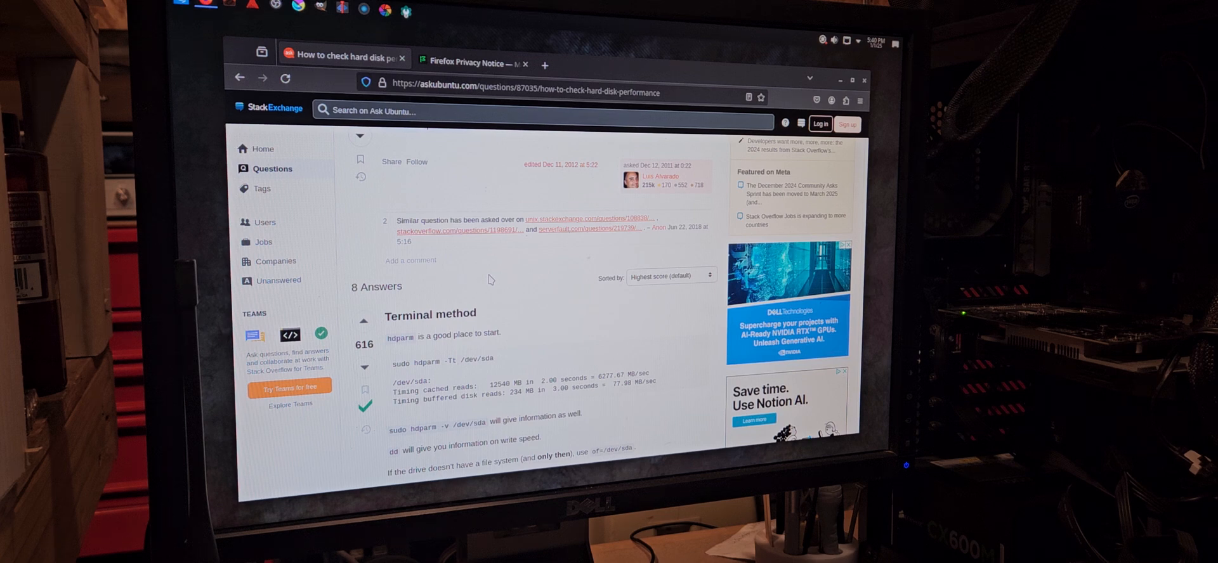
scroll("down", 3)
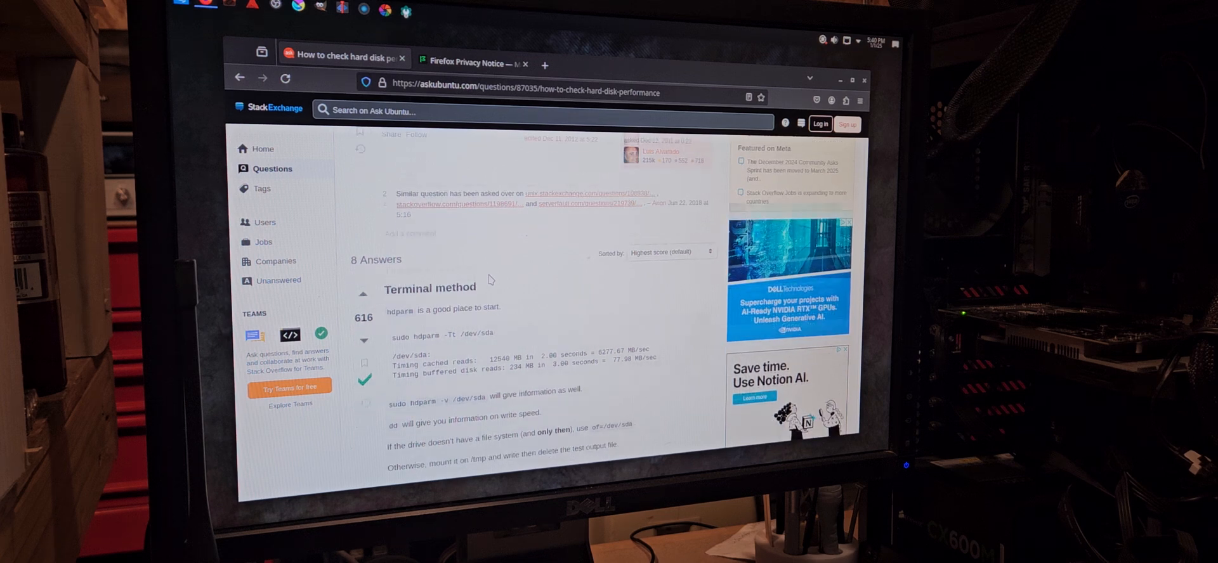
scroll("down", 3)
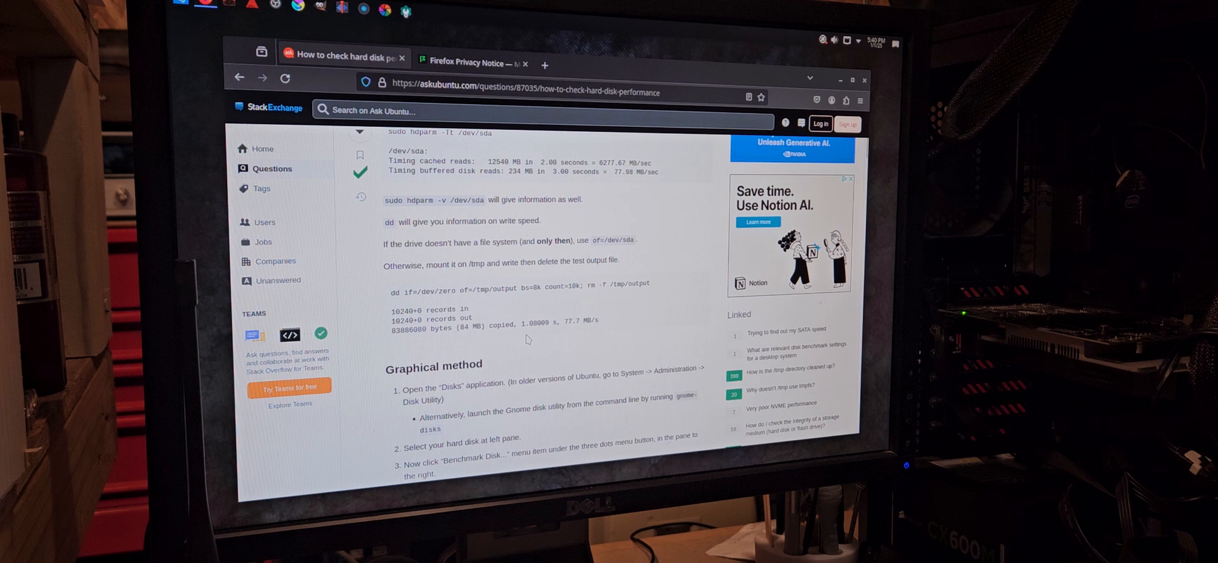
scroll("down", 3)
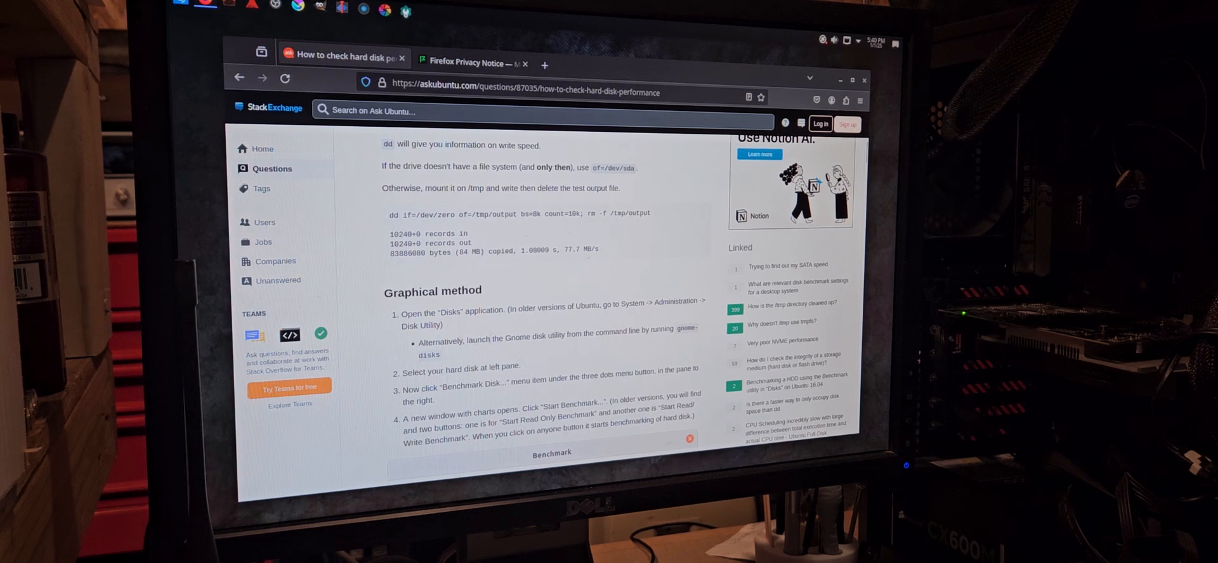
scroll("down", 3)
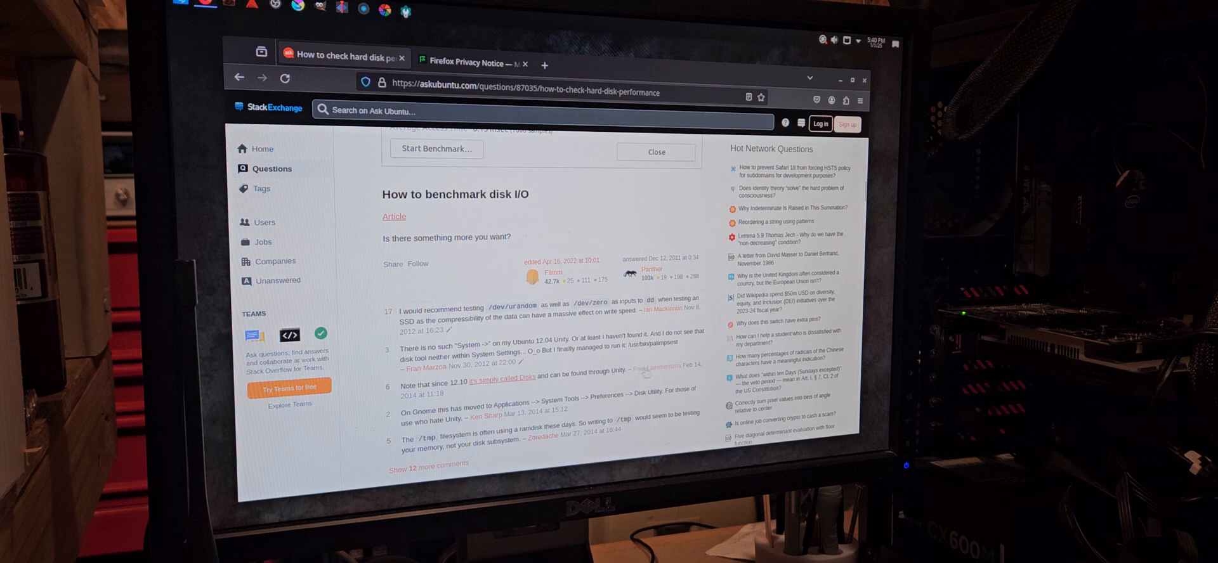
mouse_move(571, 393)
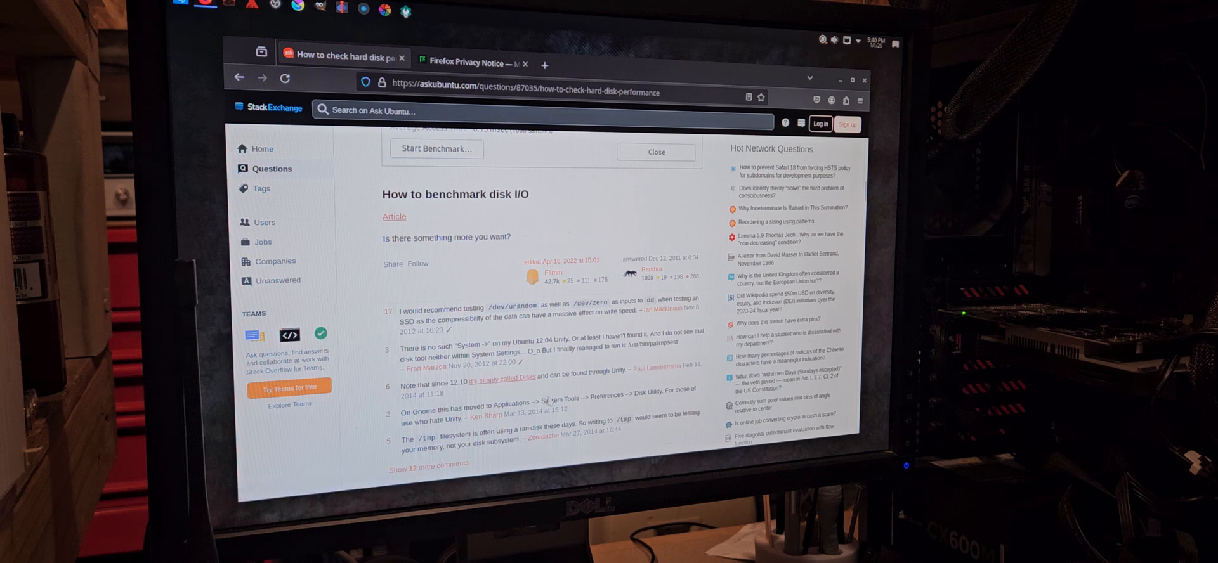
scroll("down", 3)
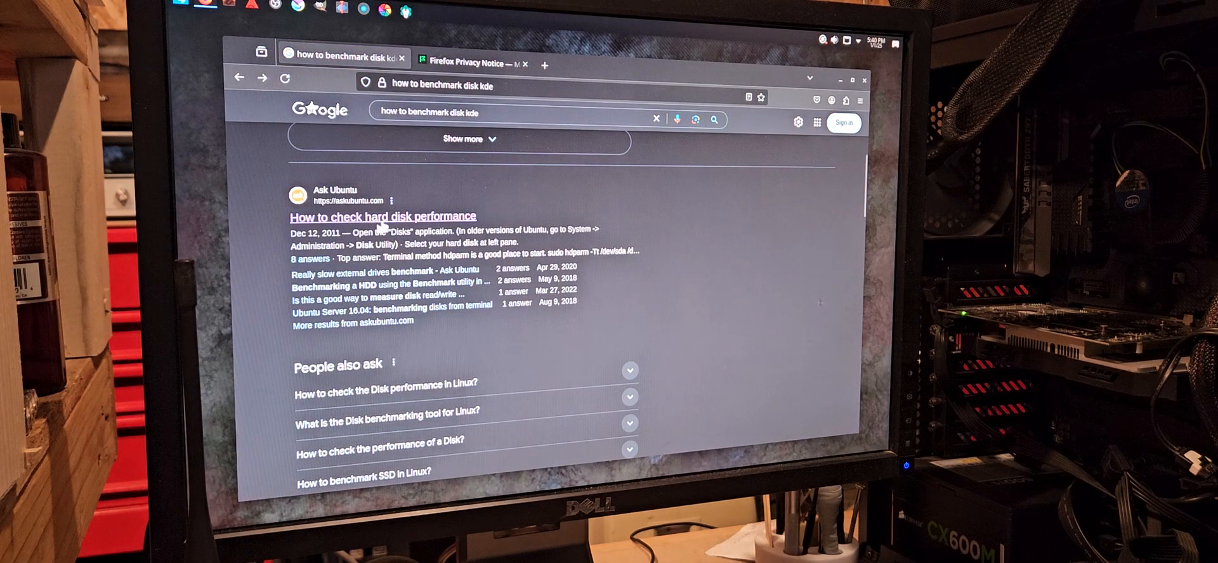
Open the Reddit thread 'Is there a KDE alternative to gnome disks?' and read it
scroll("down", 3)
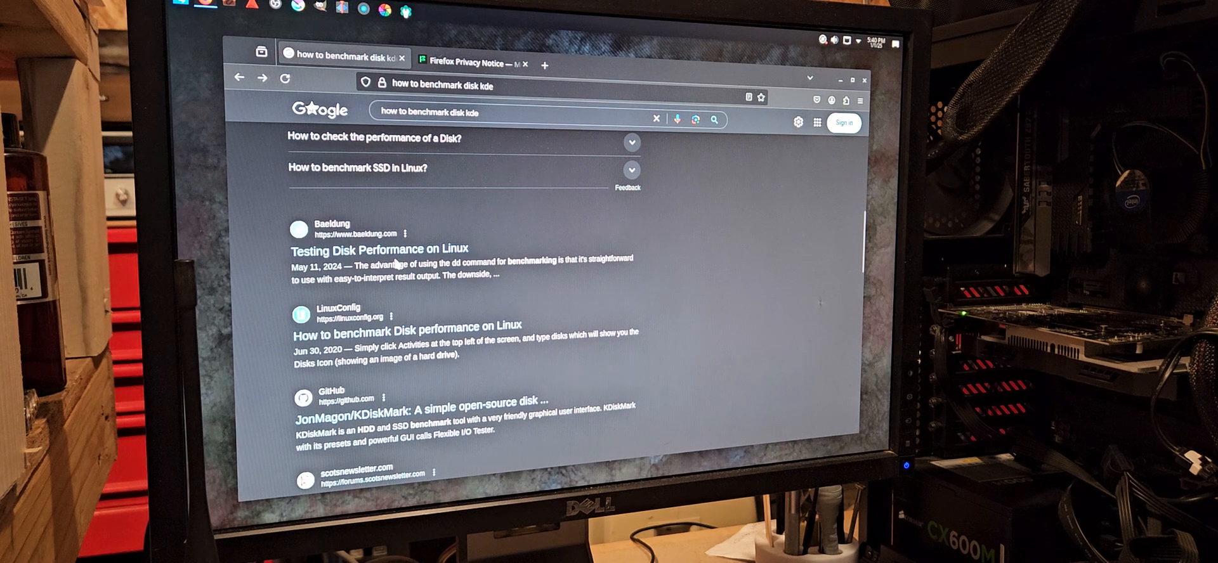
scroll("down", 3)
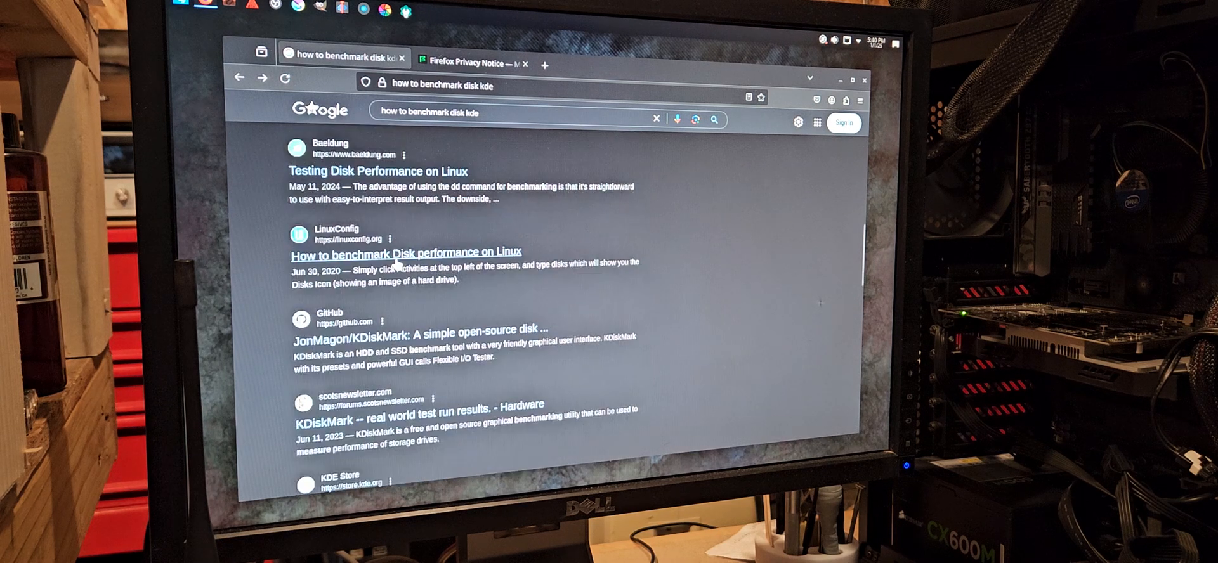
mouse_move(418, 336)
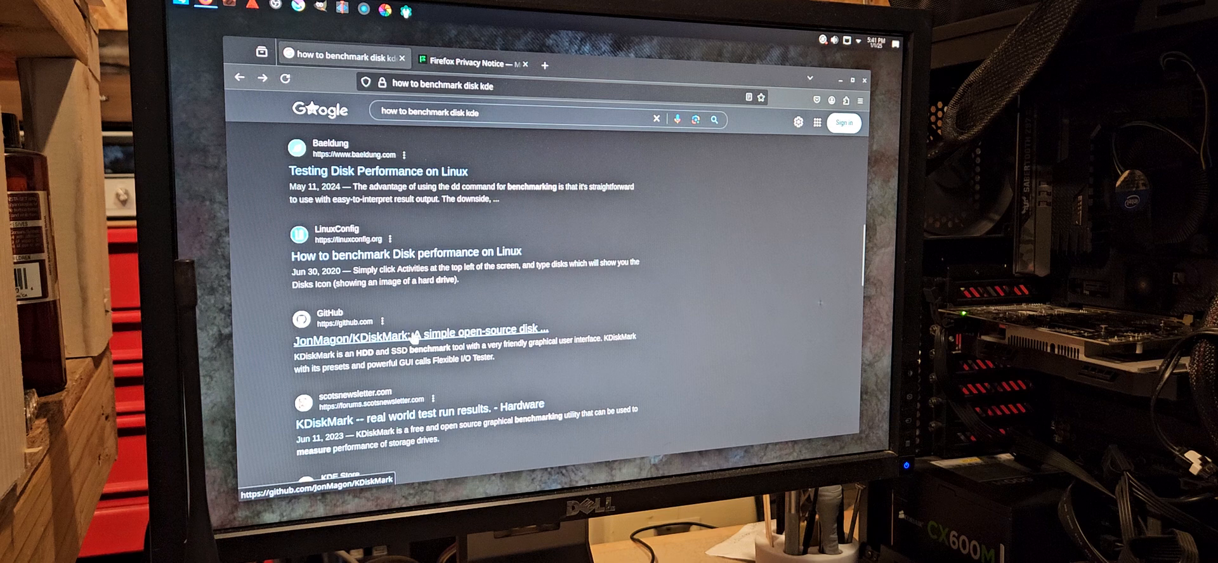
scroll("down", 3)
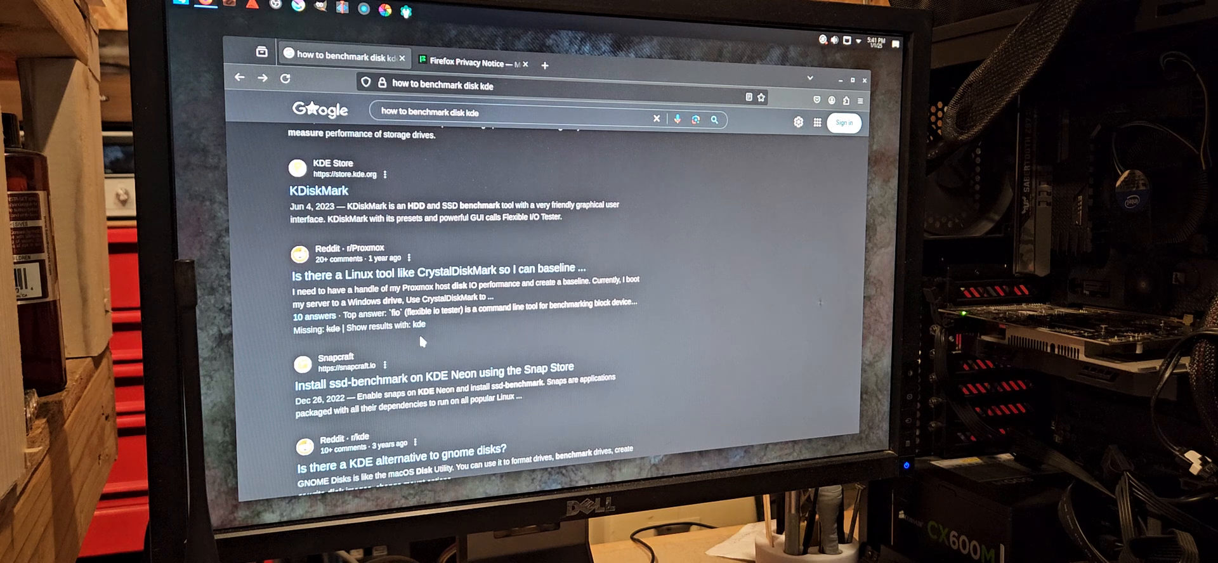
scroll("down", 3)
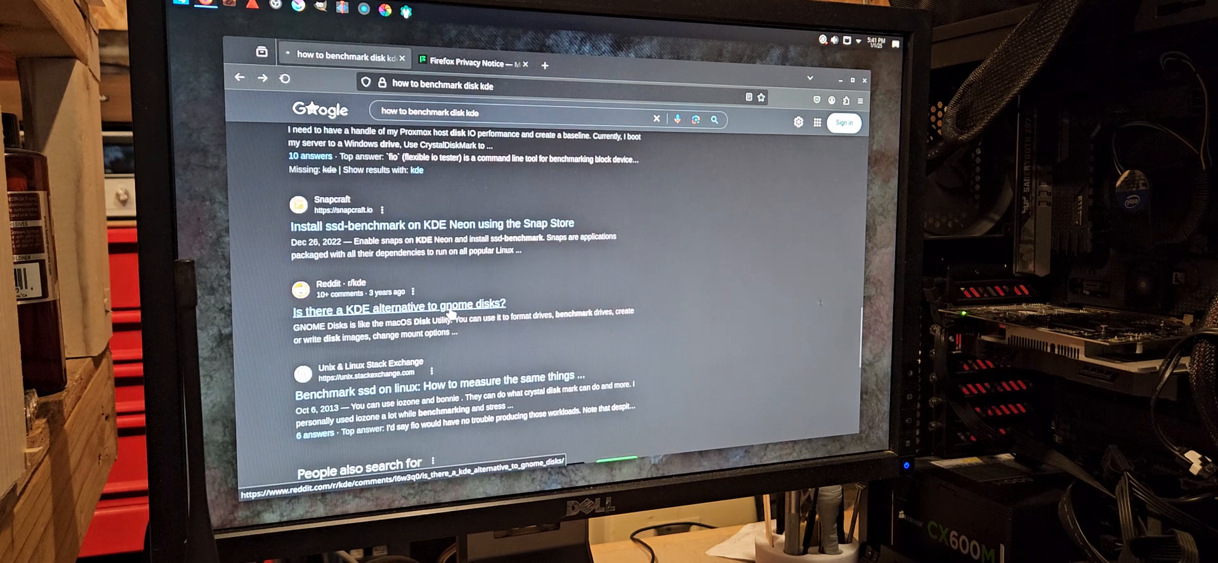
left_click(399, 304)
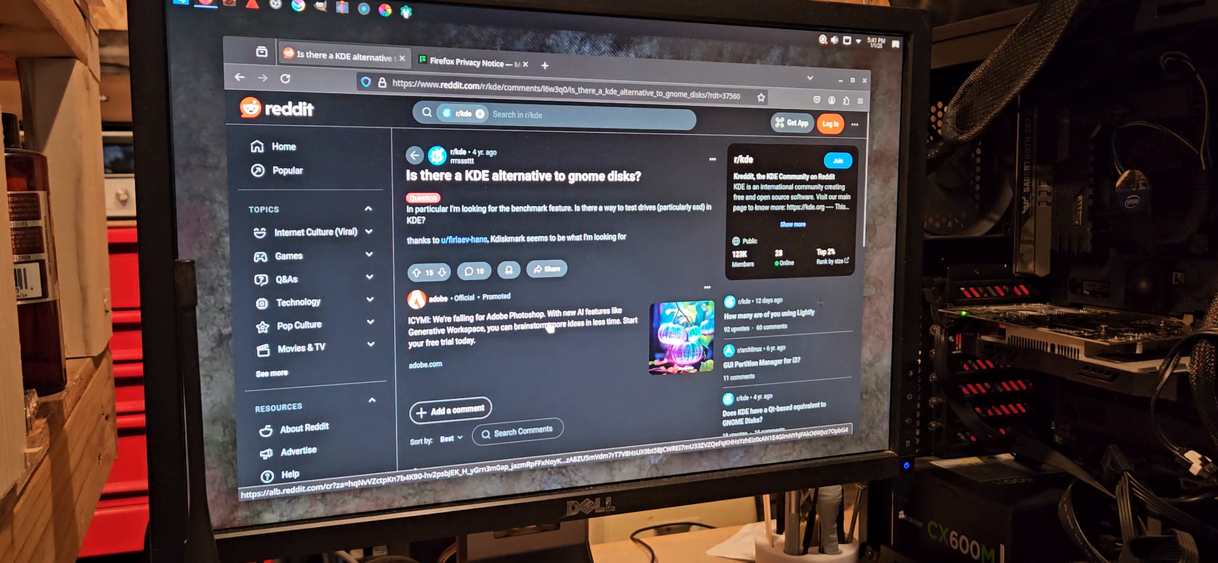
scroll("down", 3)
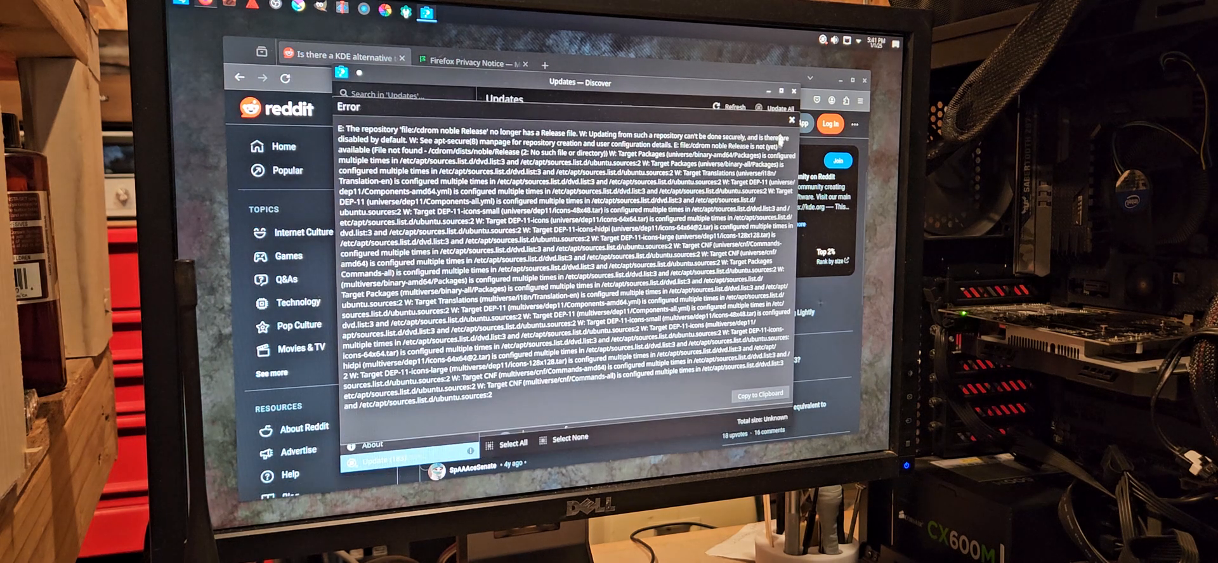
Dismiss Discover's repository error, browse Developer Tools, then show Disks & Devices with no removable devices
left_click(791, 121)
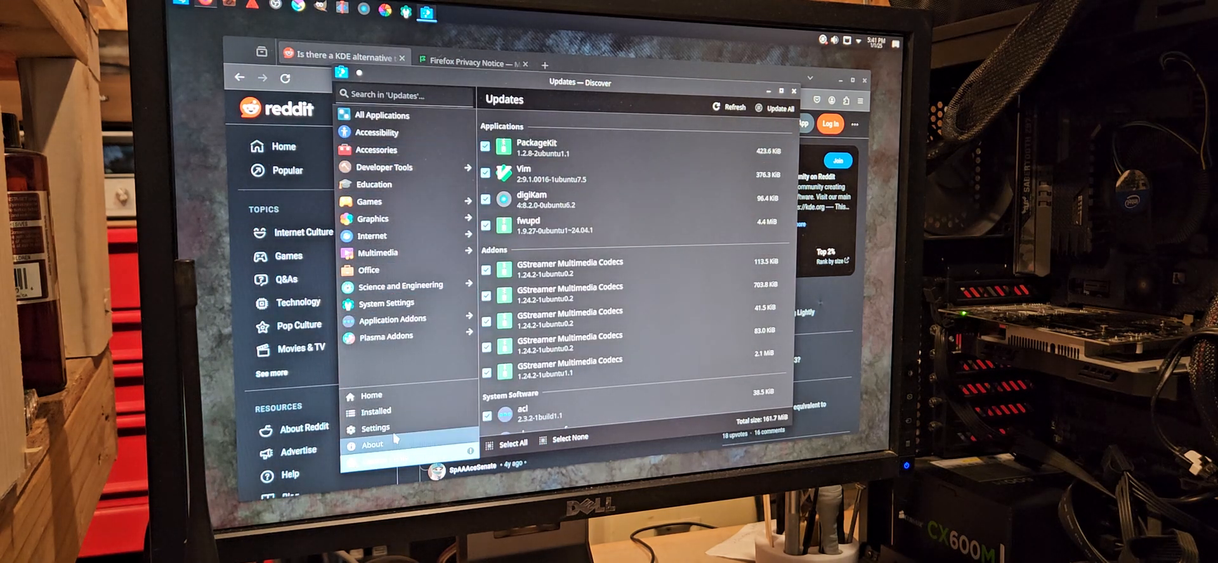
mouse_move(378, 252)
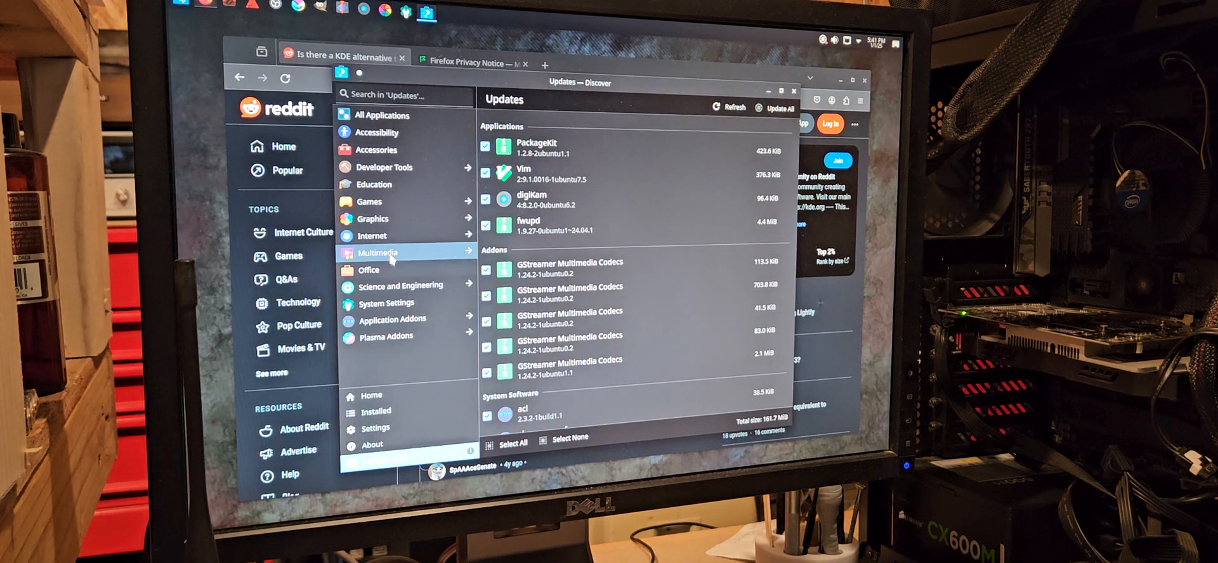
mouse_move(382, 166)
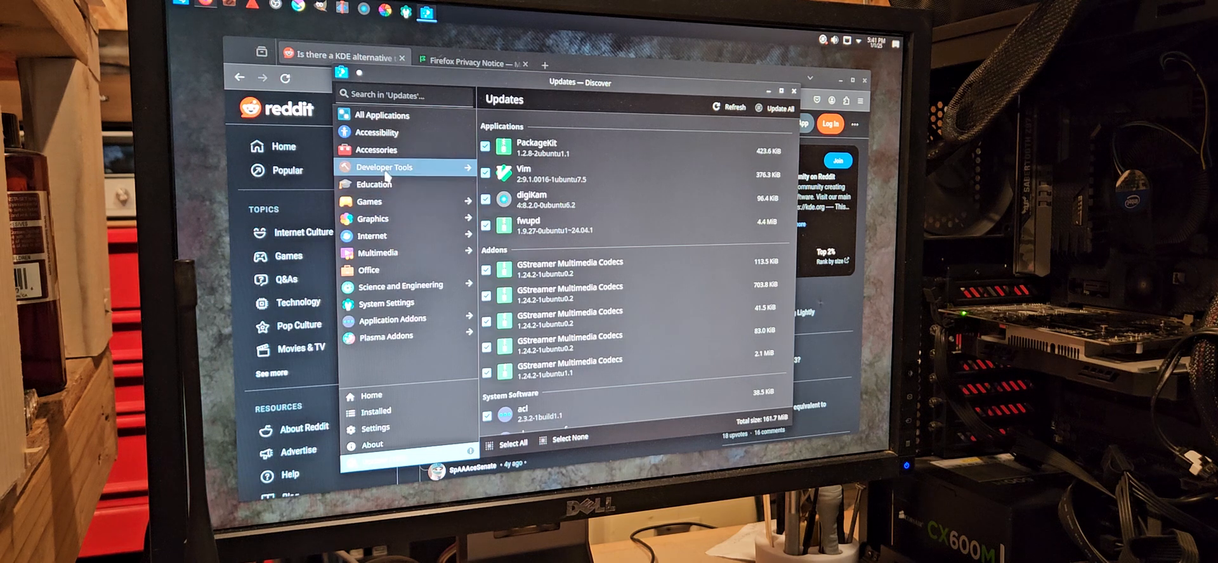
left_click(381, 167)
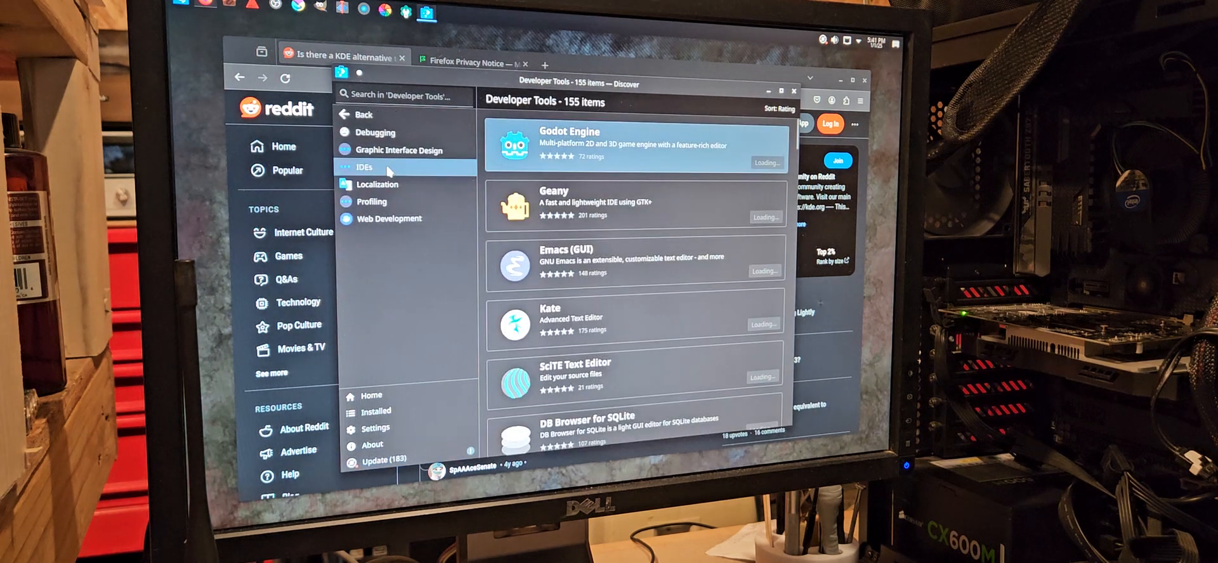
mouse_move(651, 277)
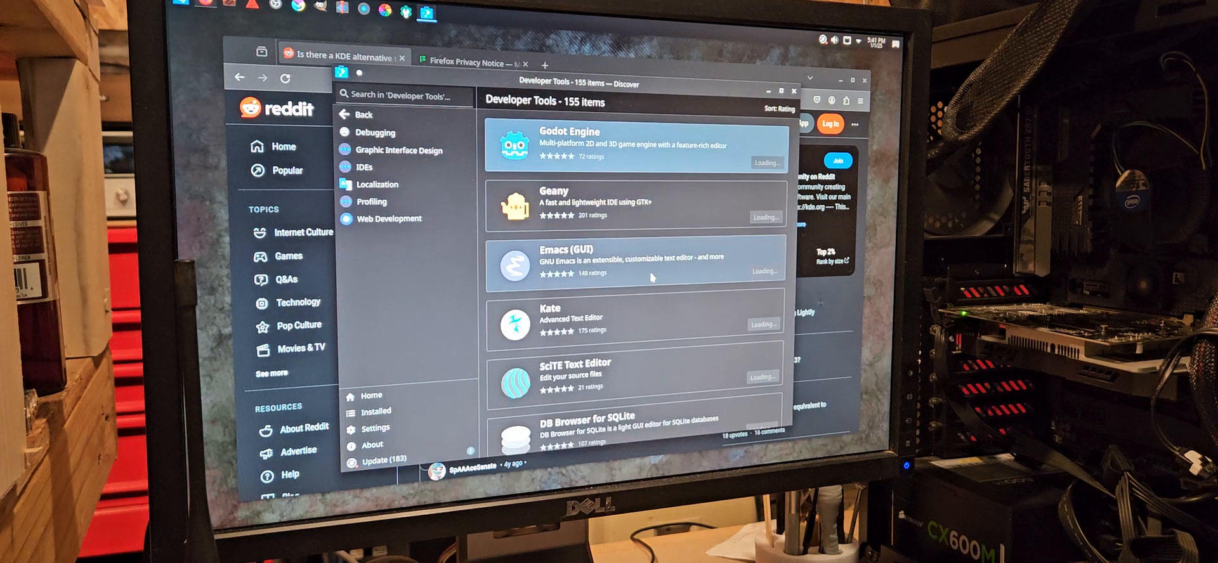
scroll("down", 3)
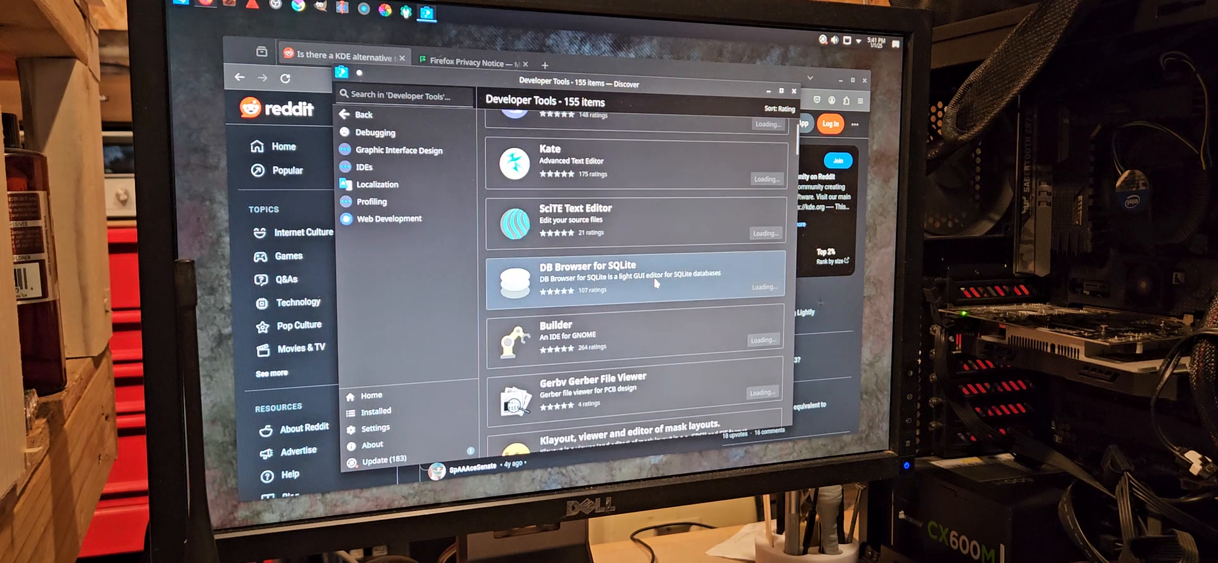
scroll("down", 3)
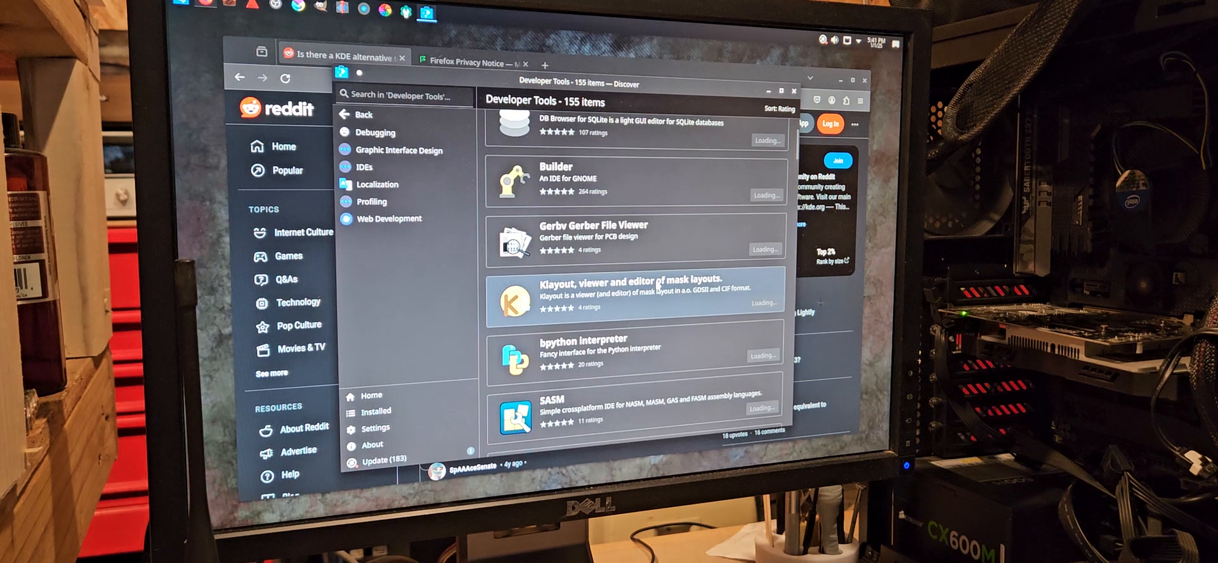
scroll("up", 3)
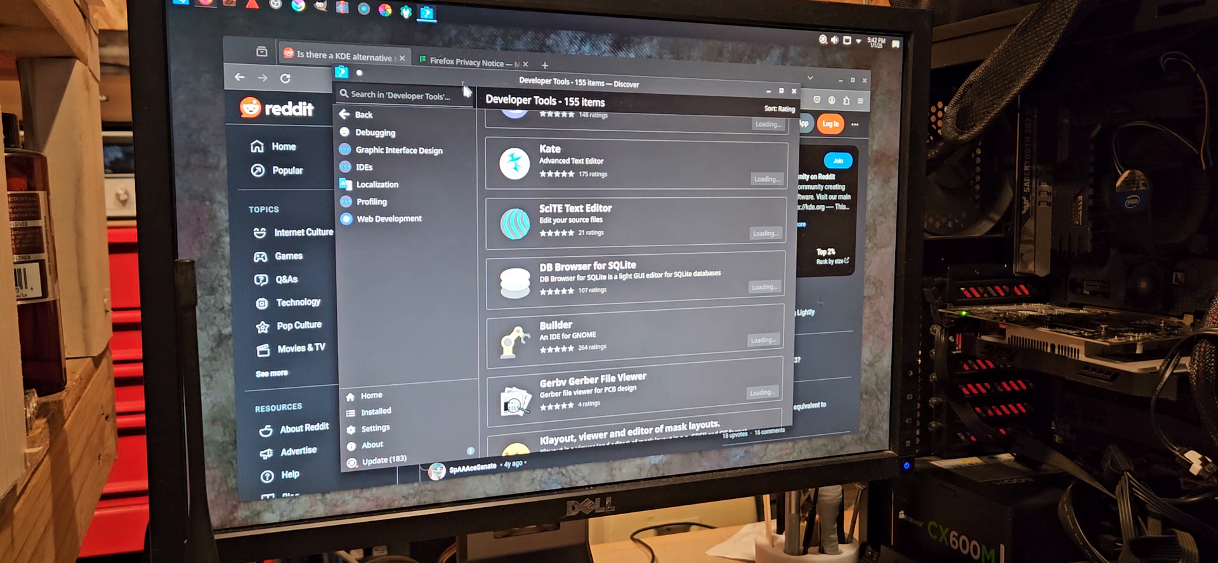
mouse_move(641, 208)
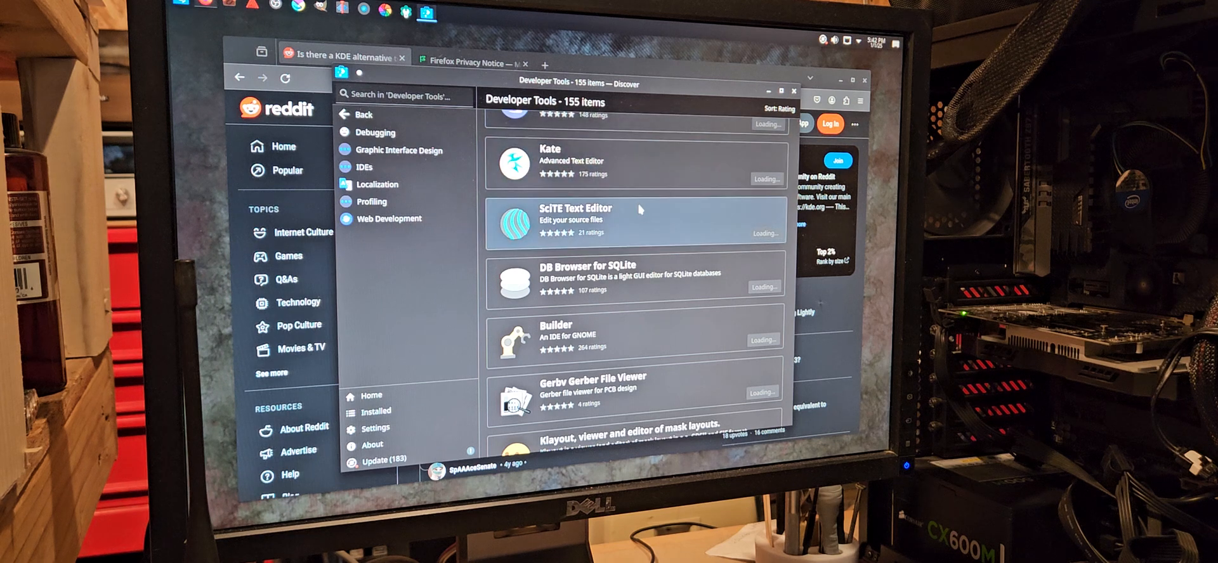
mouse_move(633, 102)
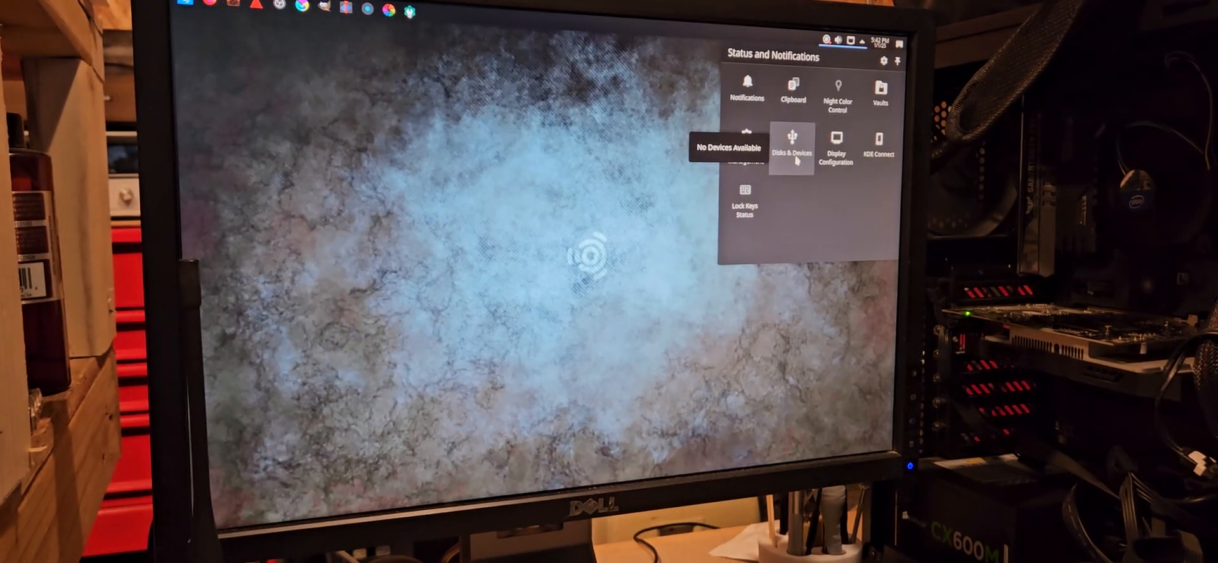
left_click(793, 147)
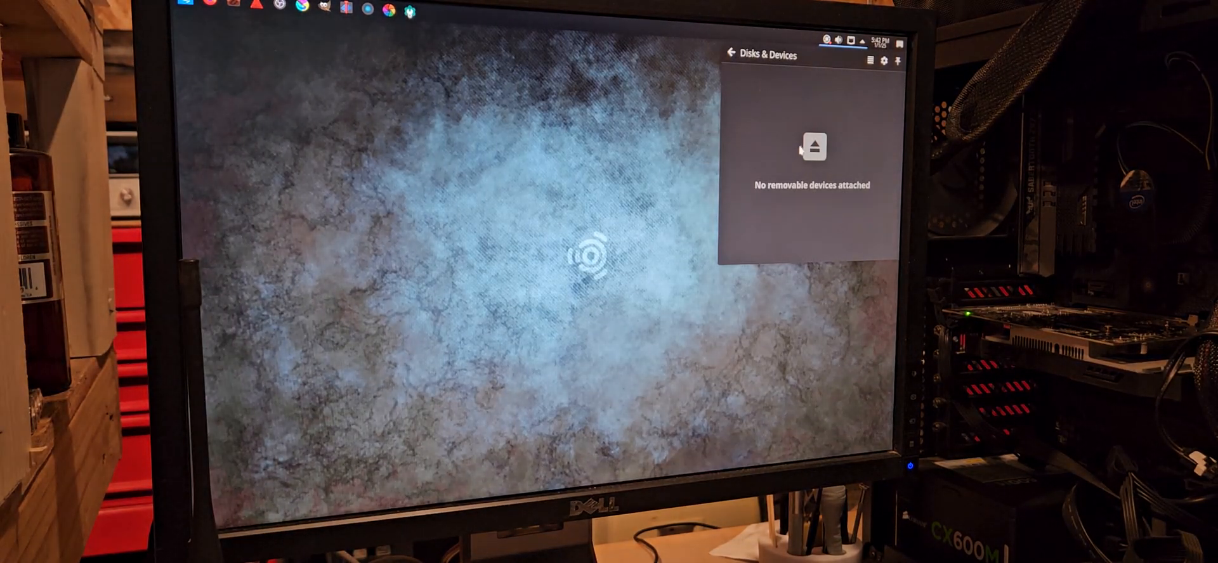
mouse_move(883, 61)
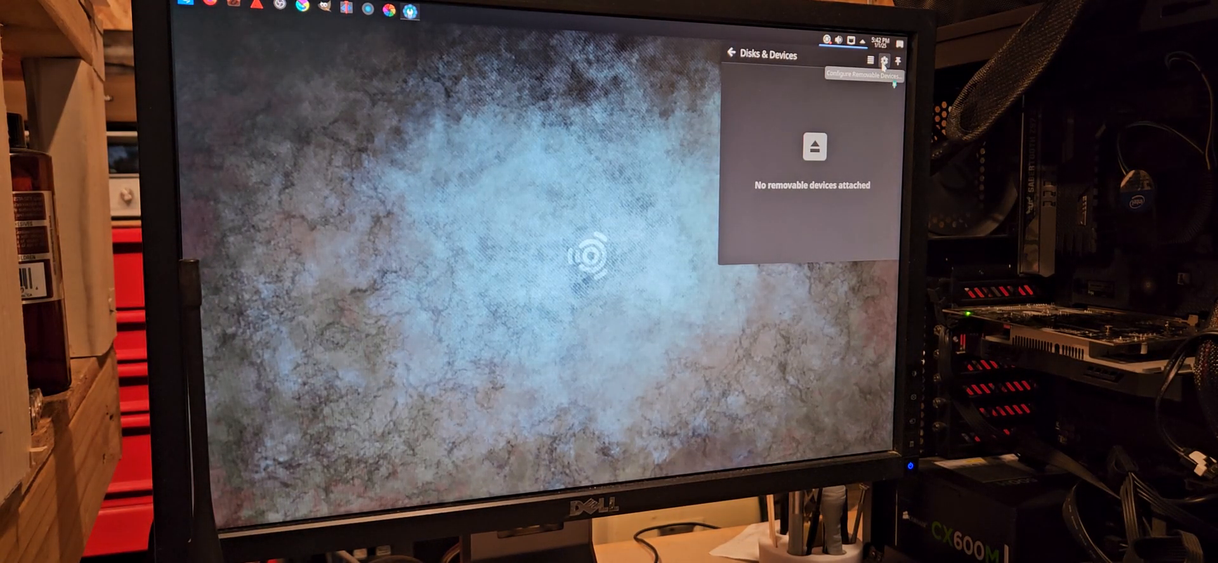
Open the Removable Devices automount page listing known, attached and disconnected devices
left_click(885, 60)
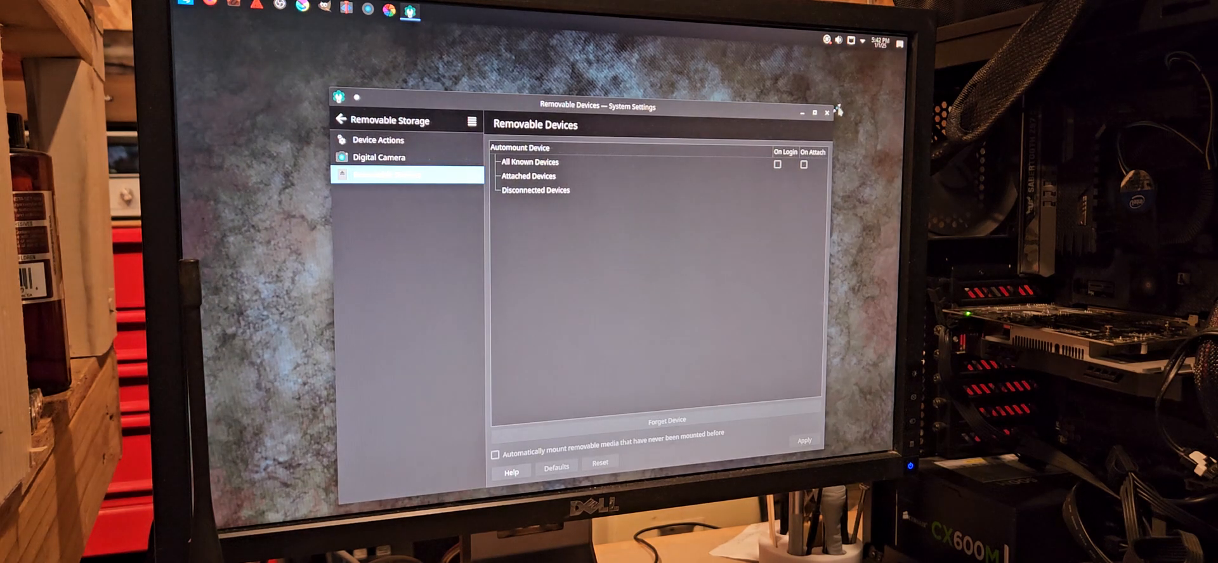
left_click(529, 177)
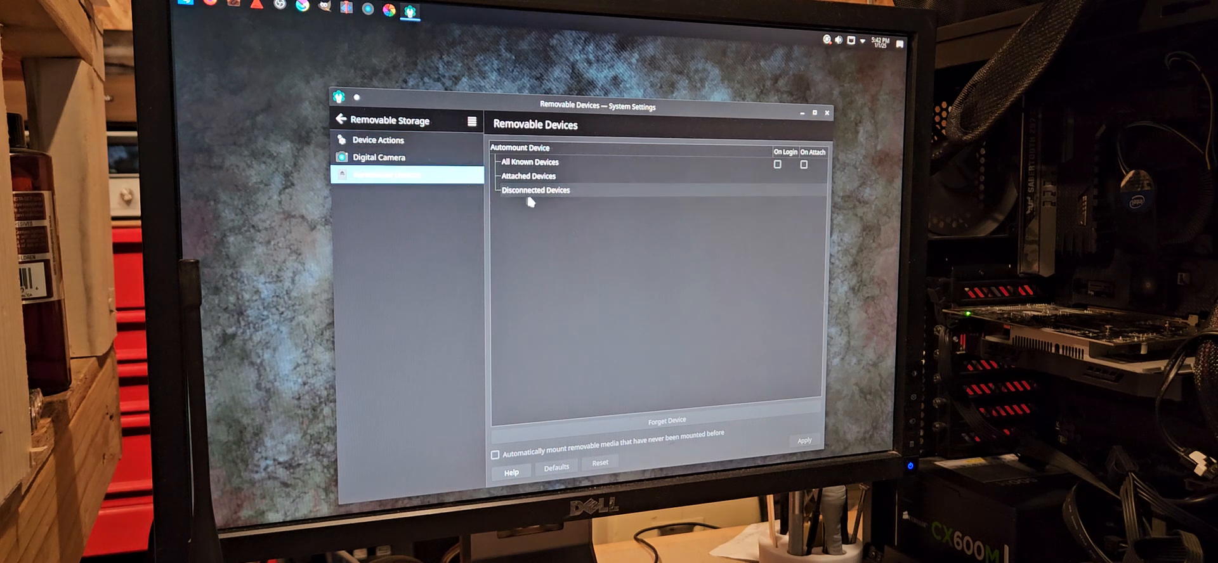
left_click(529, 162)
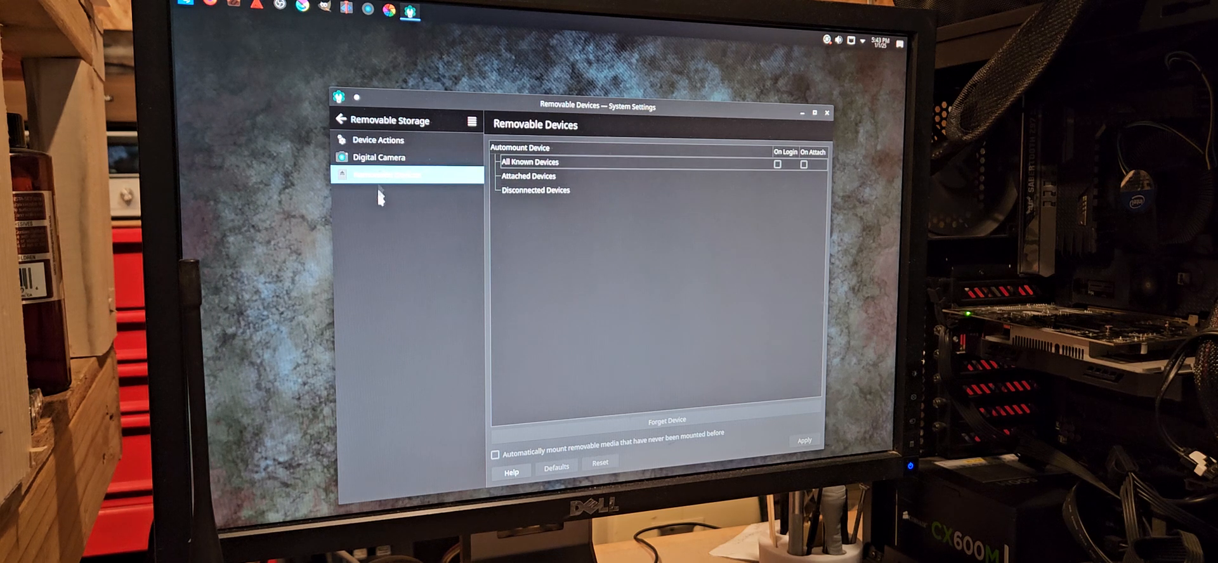
mouse_move(822, 132)
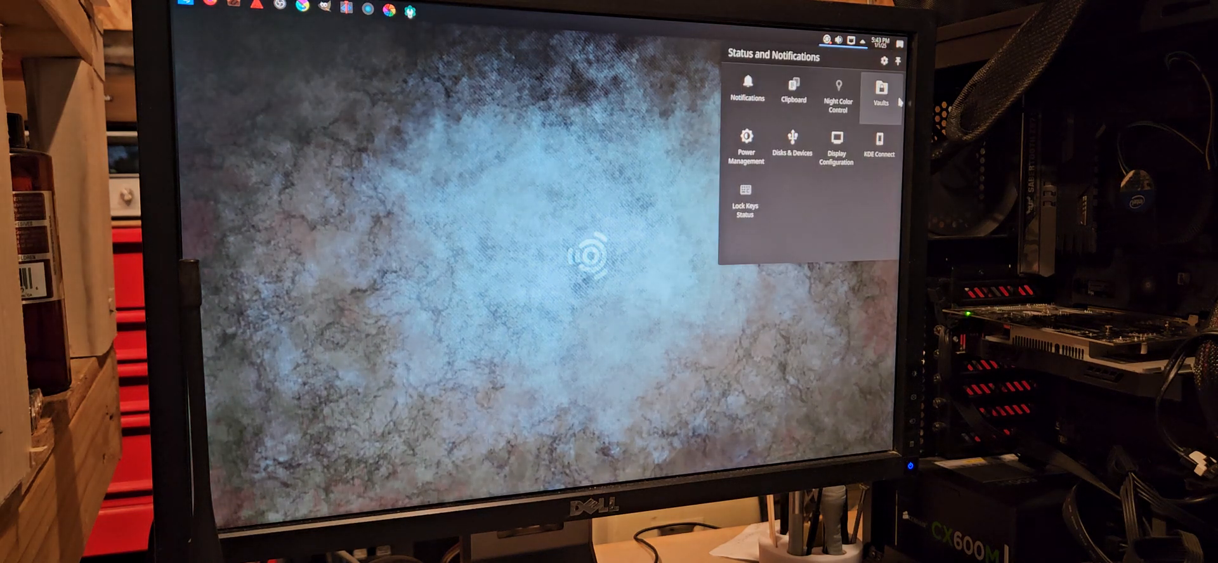
mouse_move(745, 147)
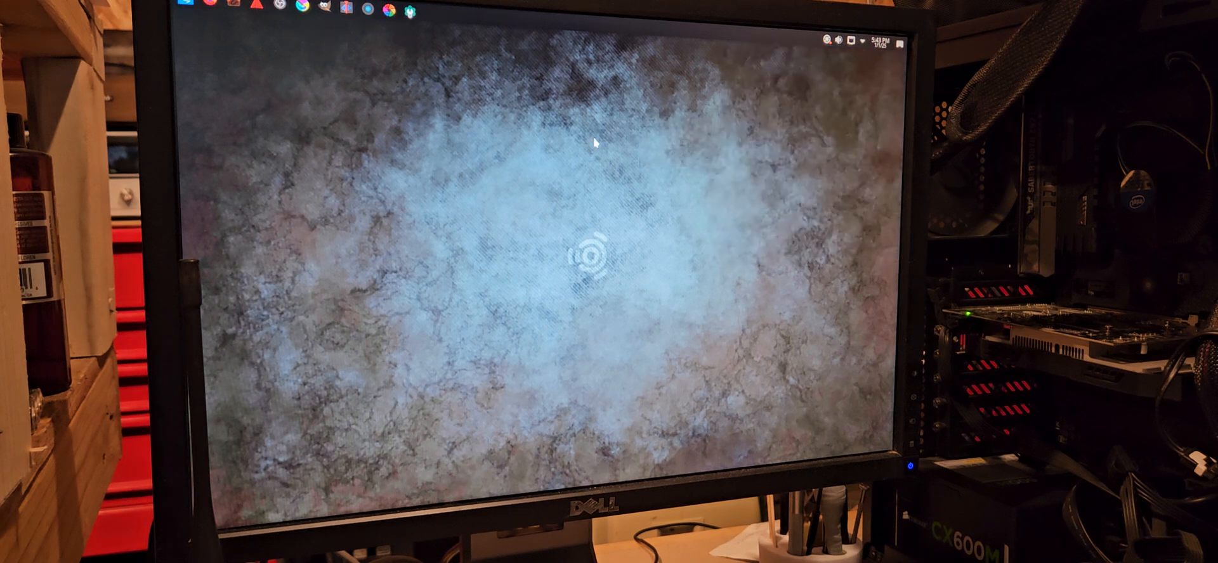
mouse_move(294, 144)
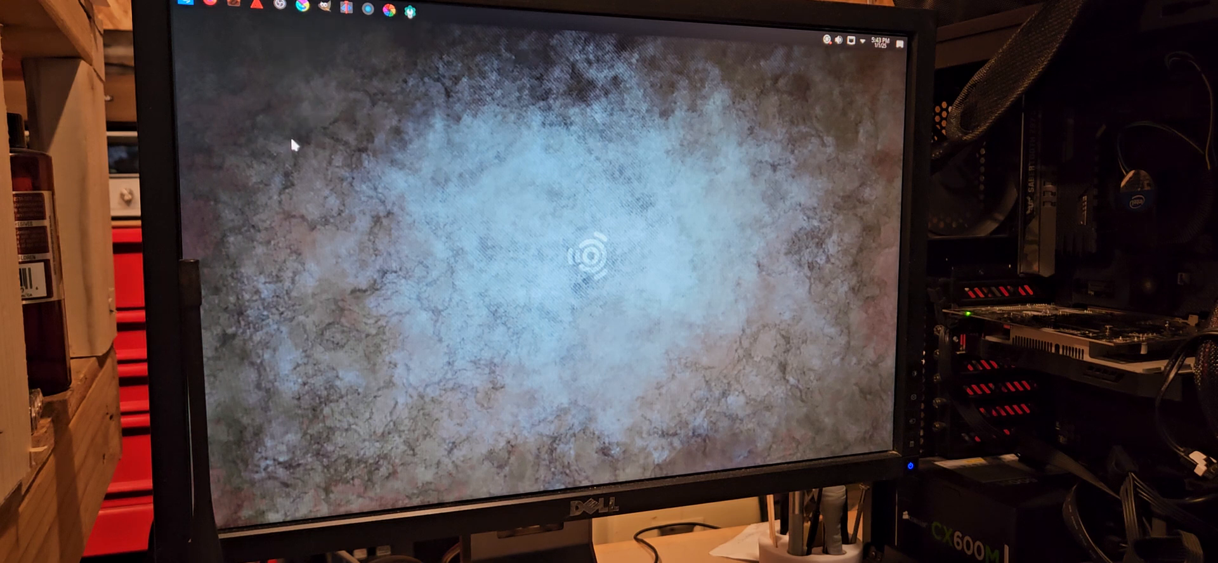
mouse_move(222, 10)
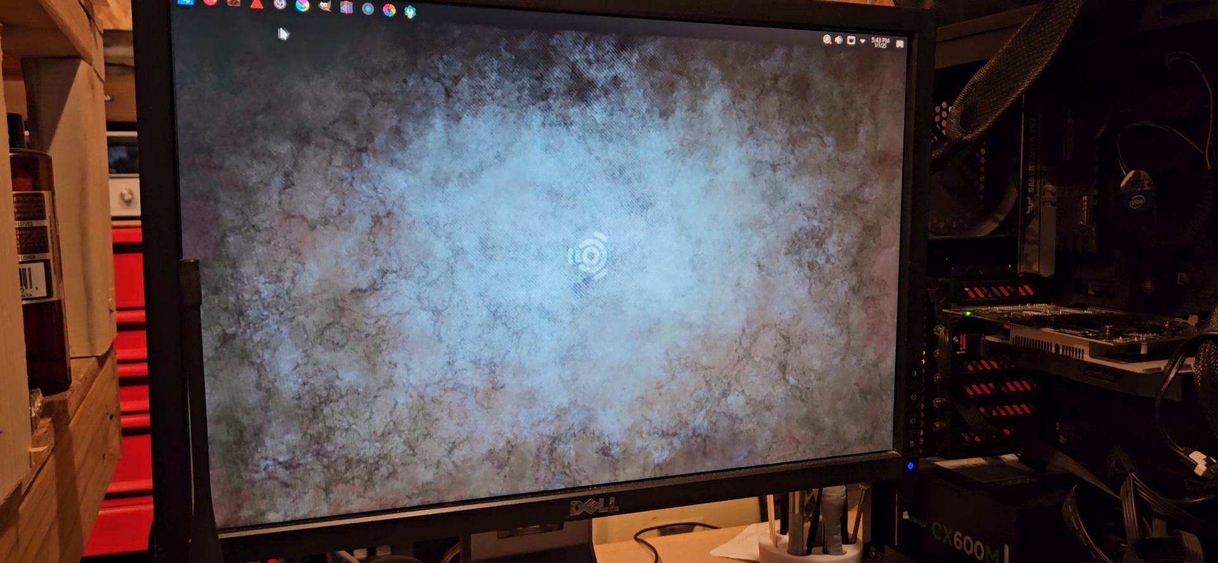
mouse_move(266, 113)
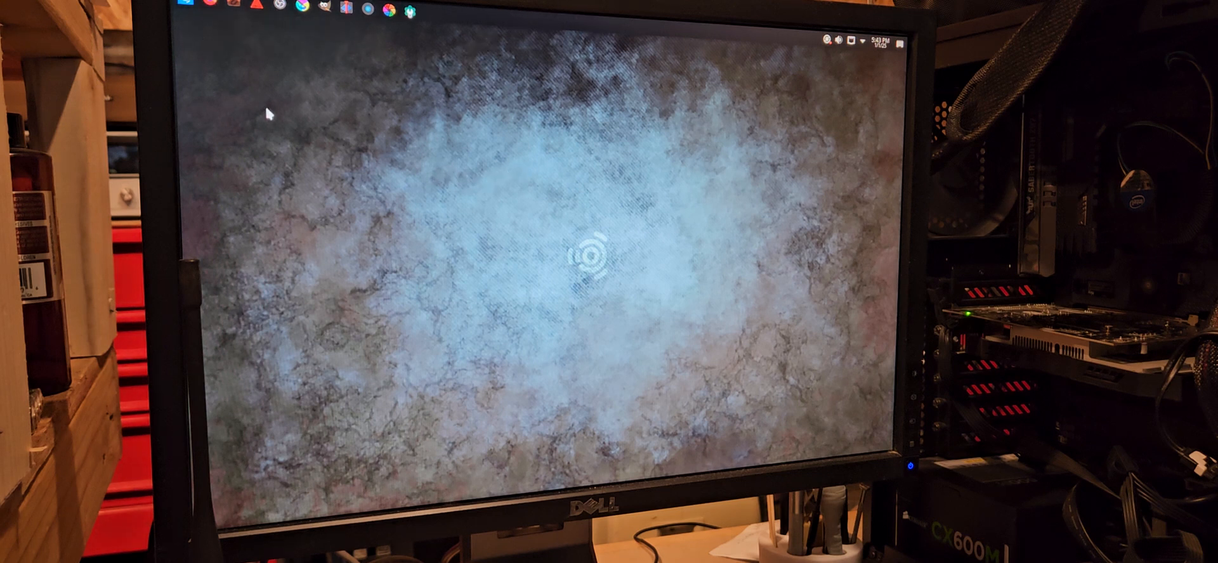
Open the application launcher to show Ubuntu Studio's program categories
left_click(187, 4)
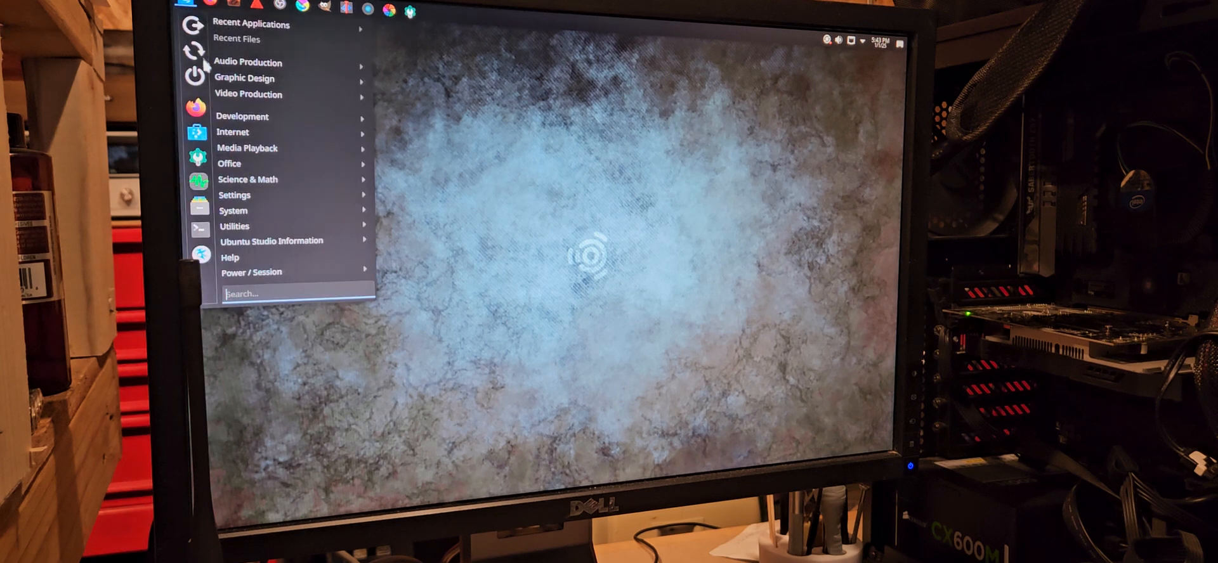
left_click(249, 94)
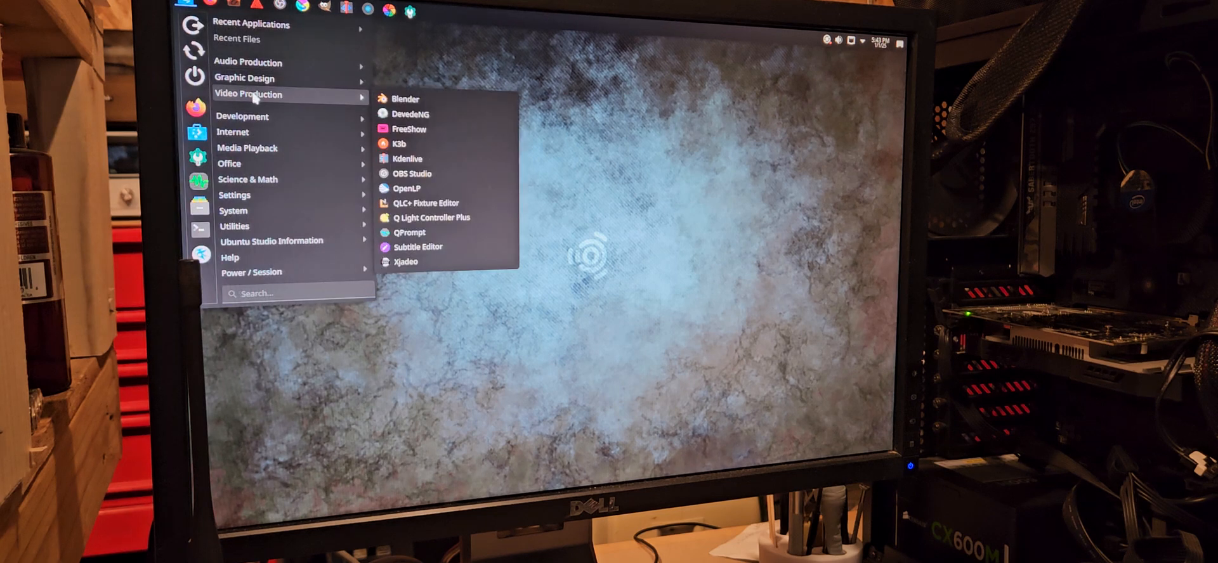
mouse_move(248, 179)
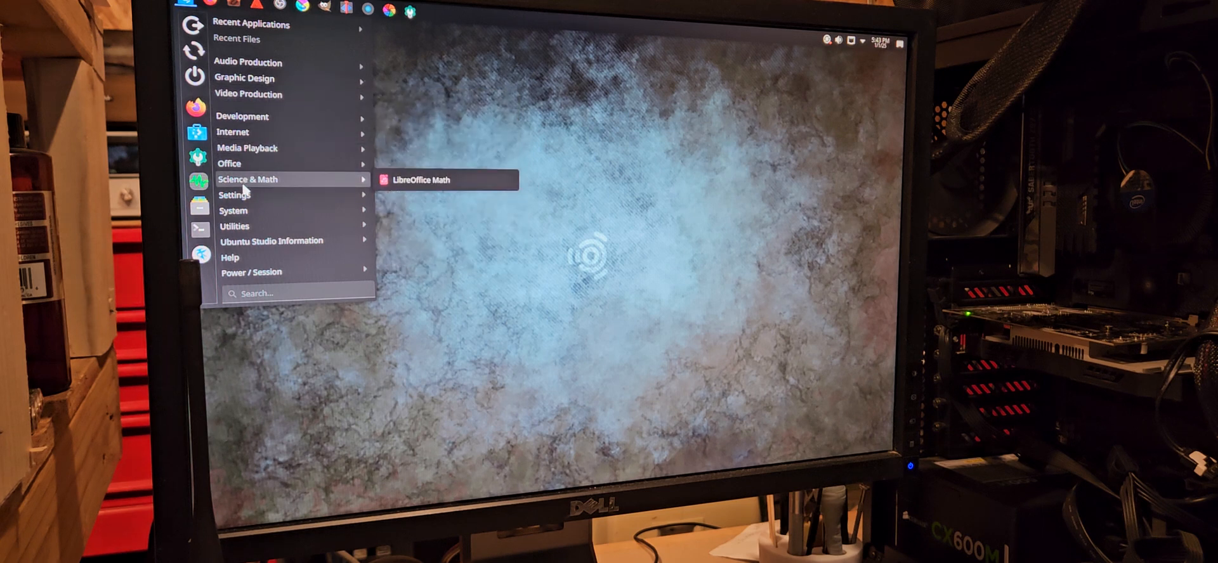
mouse_move(235, 194)
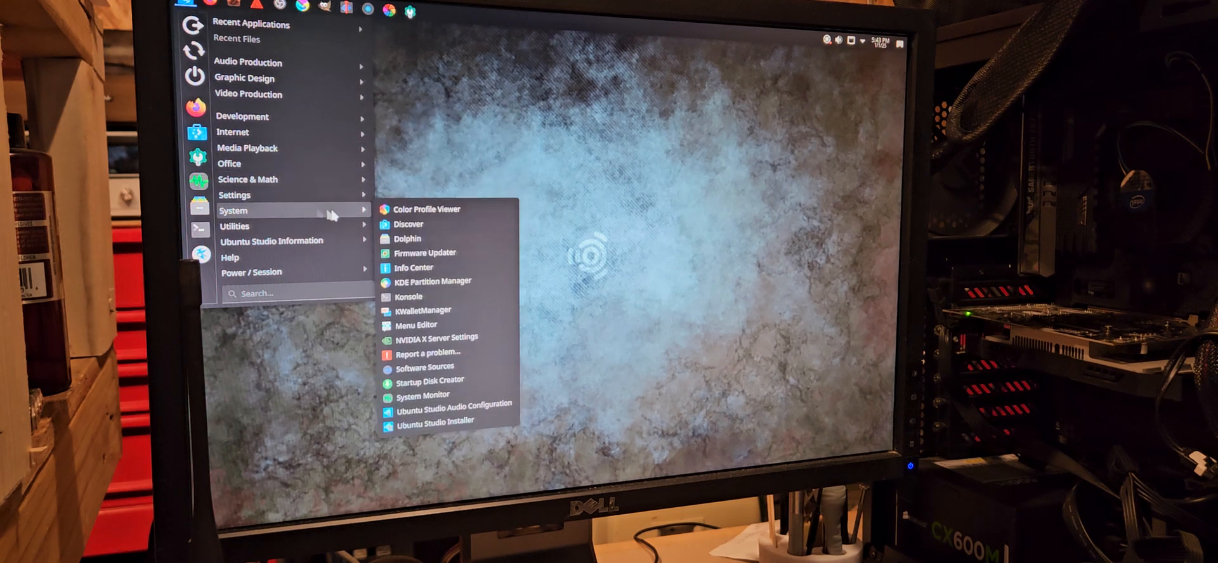
mouse_move(260, 195)
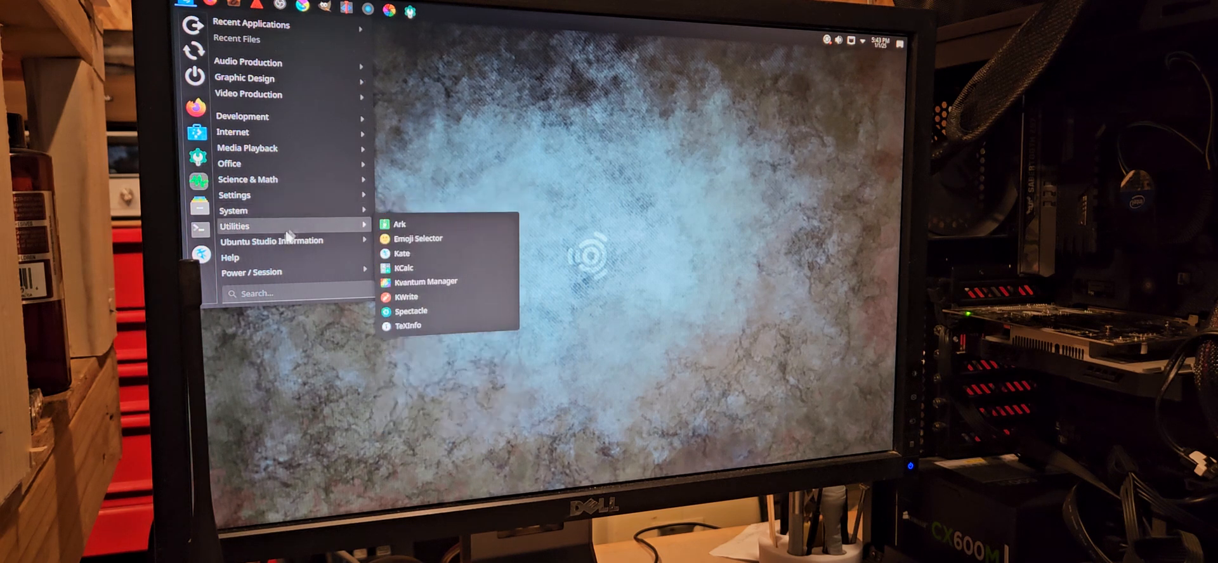
mouse_move(412, 225)
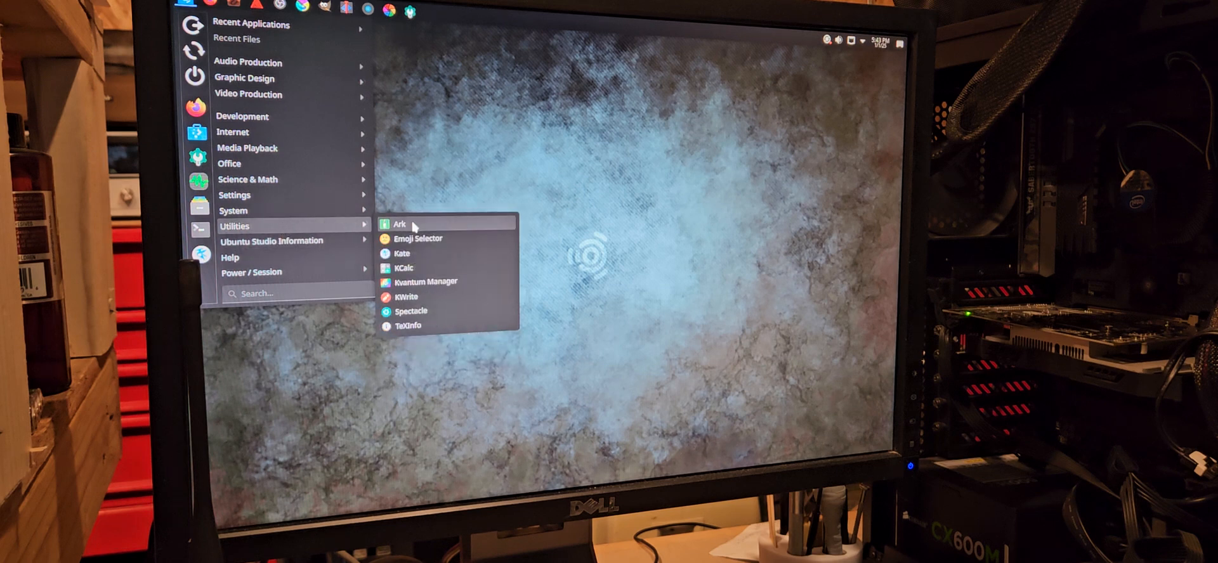
mouse_move(435, 297)
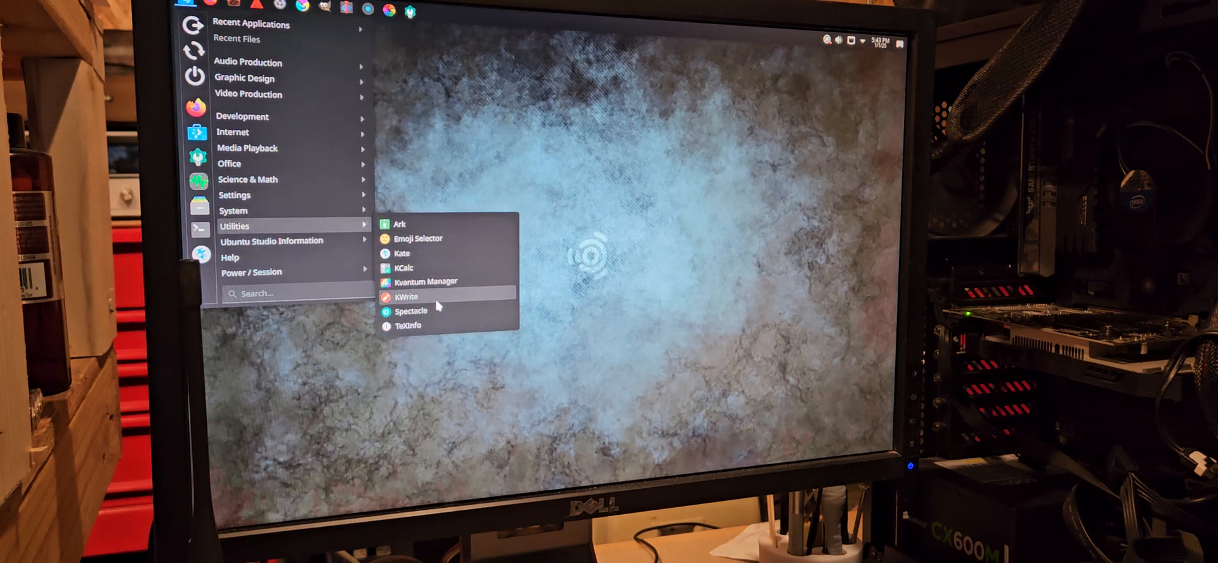
left_click(405, 297)
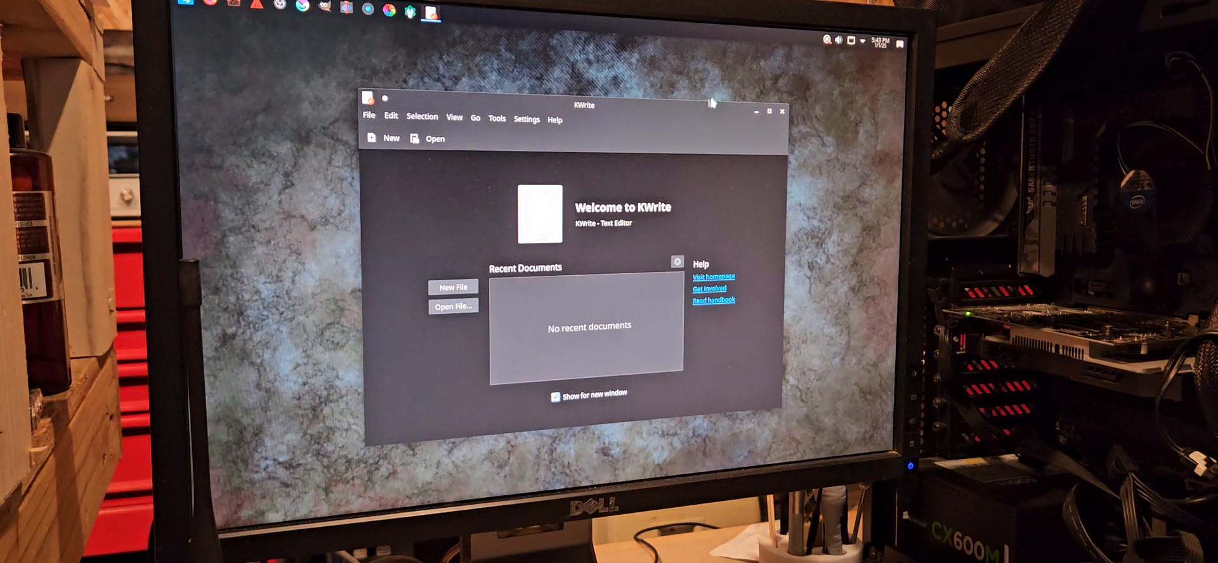
left_click(781, 112)
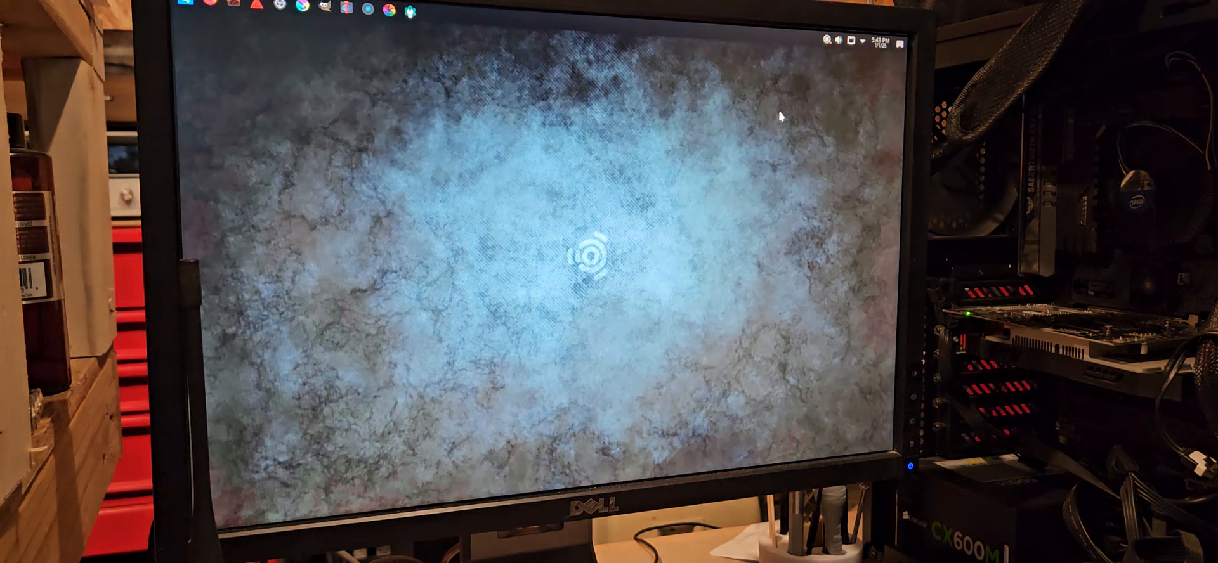